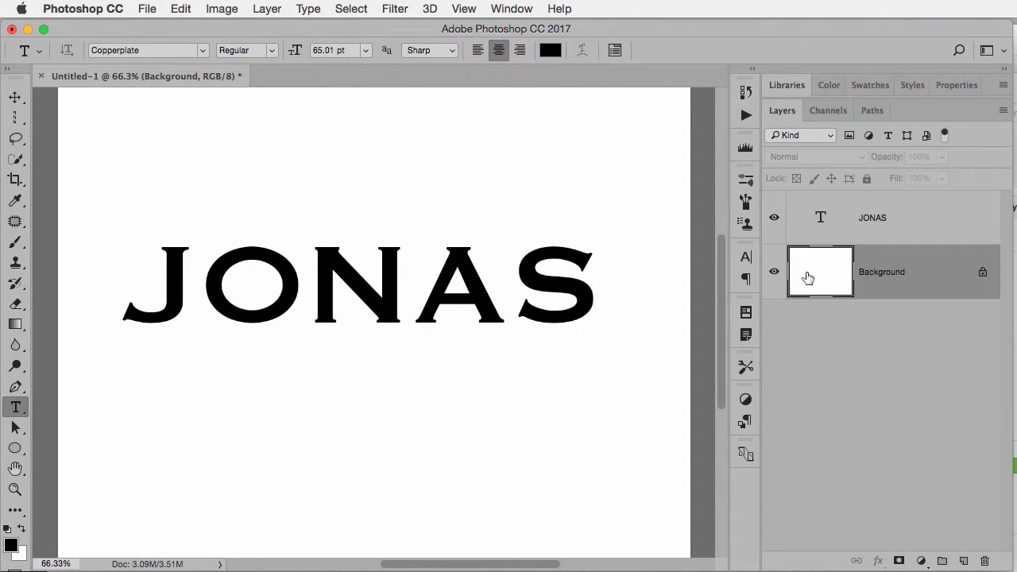
{"action": "mouse_move", "coordinate": [820, 270]}
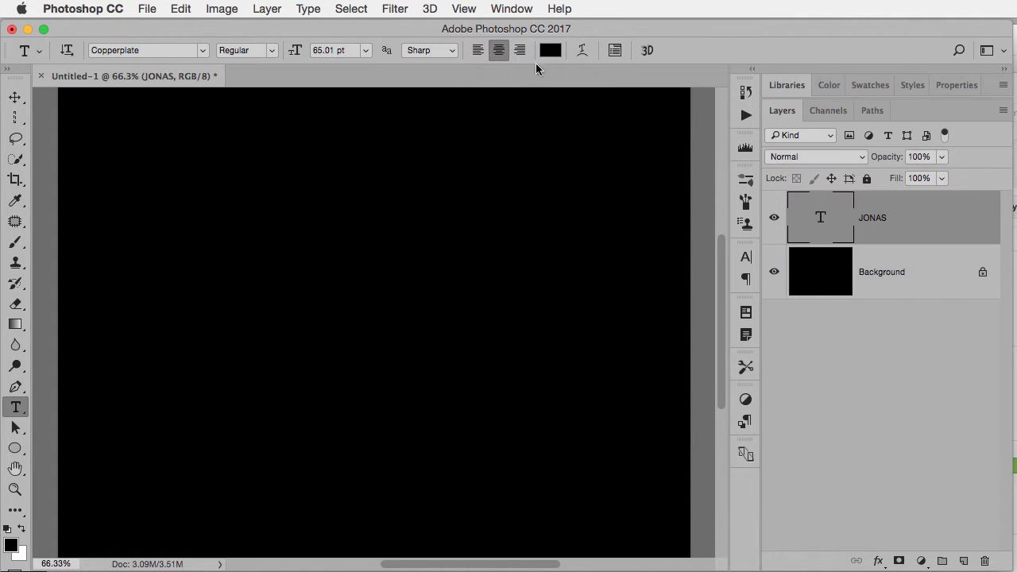
Set the JONAS text colour to light grey from the Type tool's colour swatch
{"action": "left_click", "coordinate": [550, 49]}
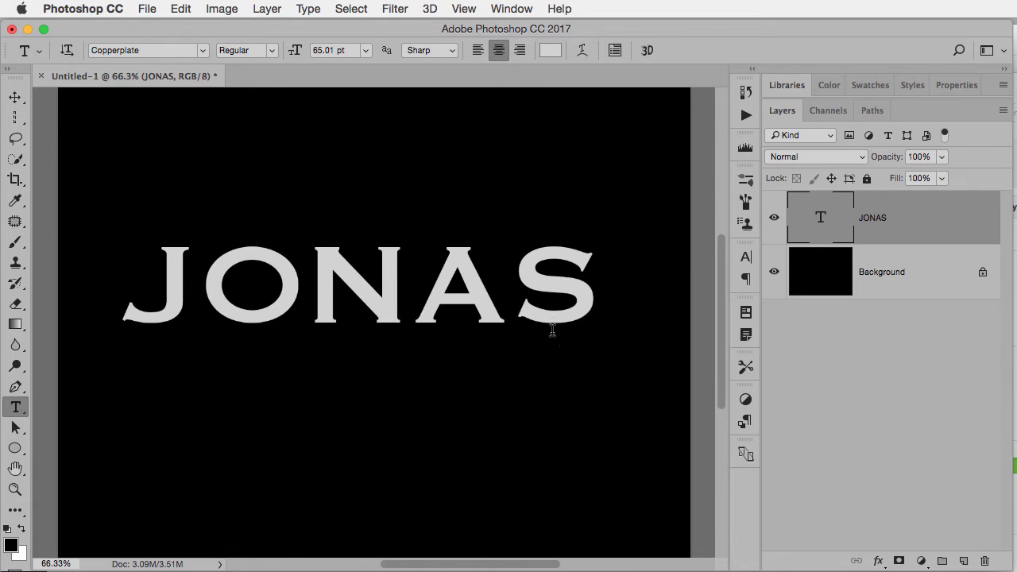
{"action": "left_click", "coordinate": [14, 97]}
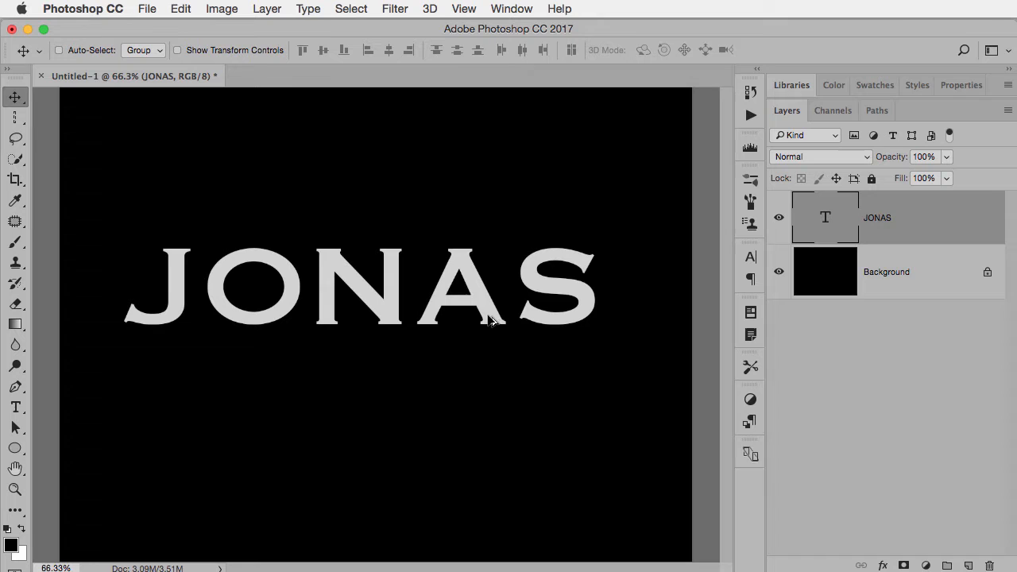
{"action": "mouse_move", "coordinate": [495, 334]}
{"action": "type", "text": "P"}
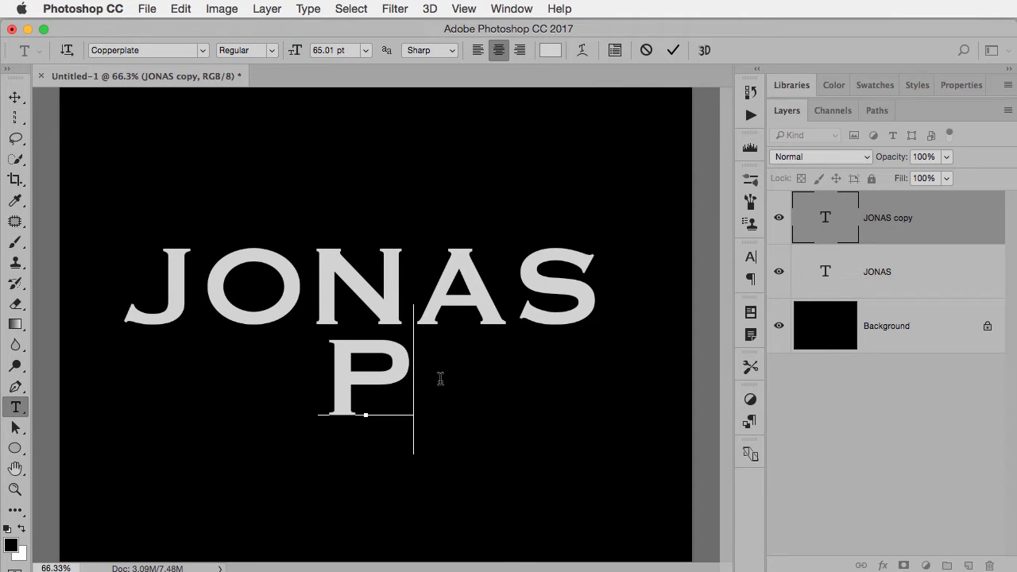
Retype the duplicated text layer as PHOTOGRAPHY beneath JONAS
{"action": "type", "text": "HOTOGRAF"}
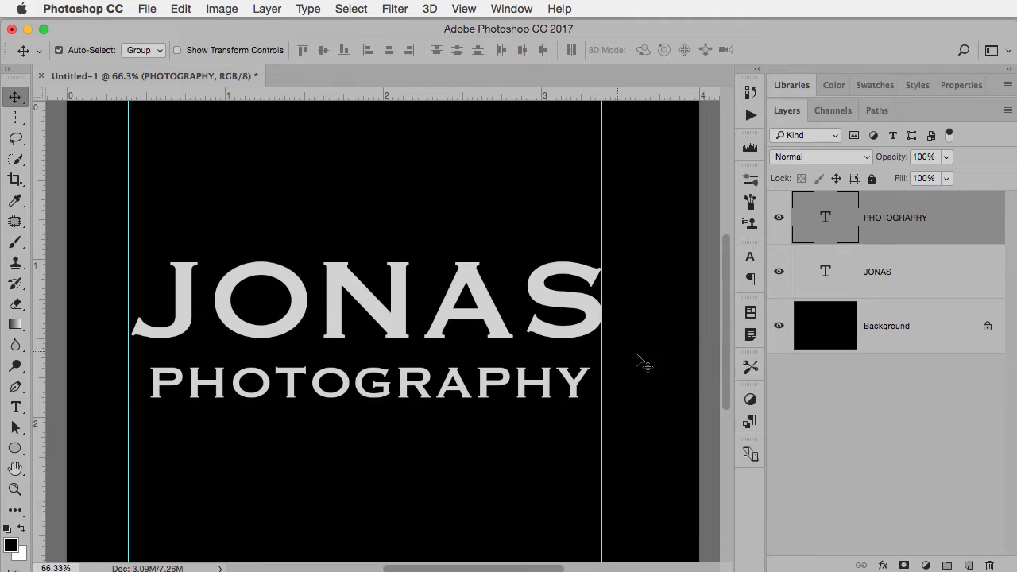
Free-transform PHOTOGRAPHY to span JONAS's width between the guides, then clear the guides
{"action": "key", "text": "cmd+t"}
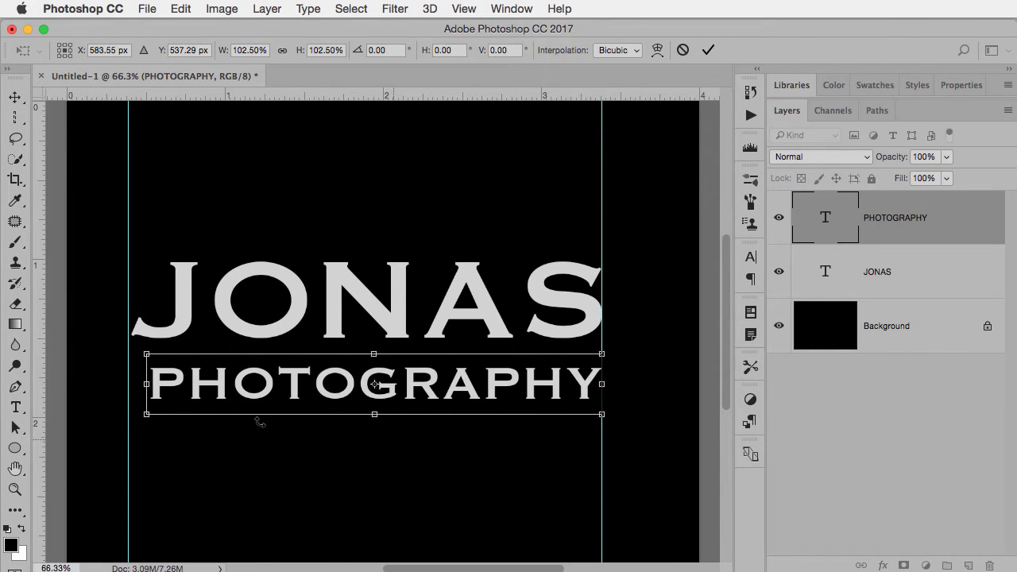
{"action": "left_click_drag", "start_coordinate": [146, 353], "coordinate": [123, 351]}
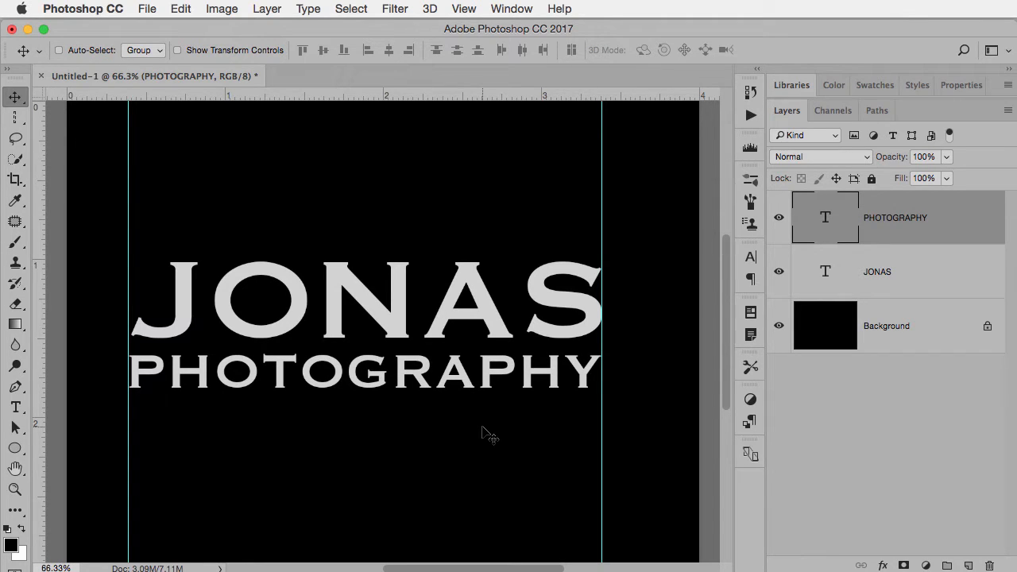
{"action": "left_click", "coordinate": [464, 9]}
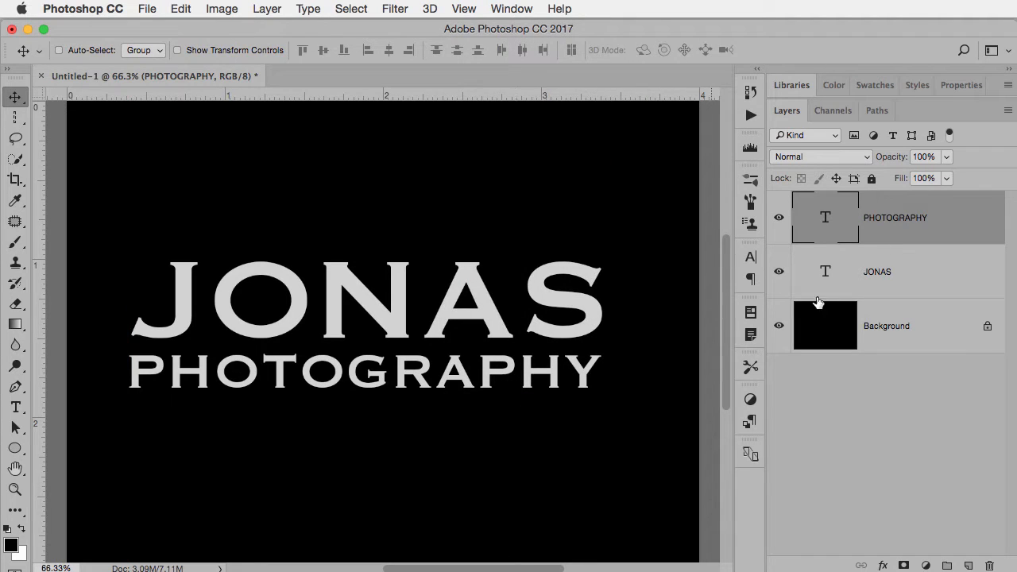
{"action": "left_click", "coordinate": [877, 270]}
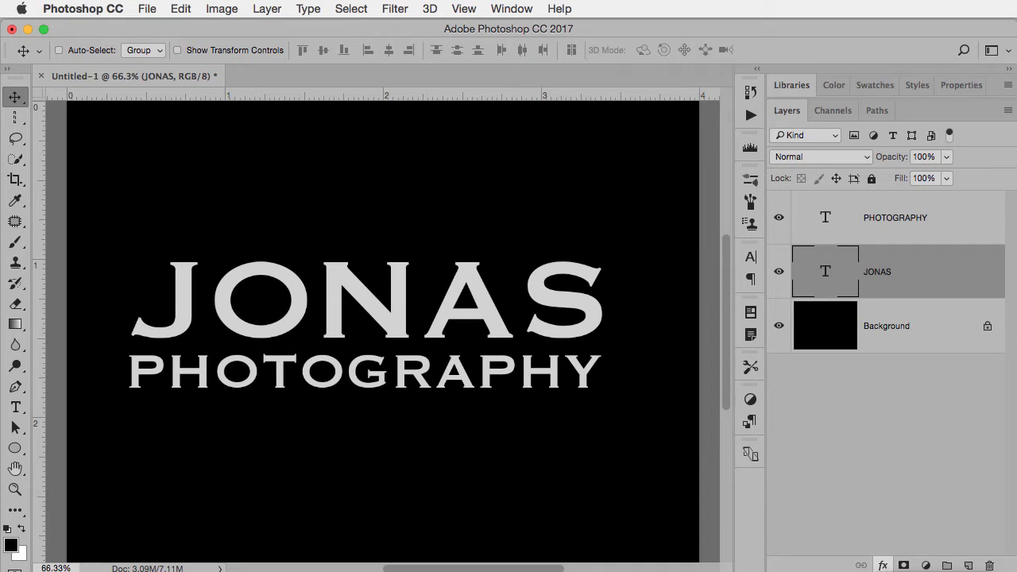
Apply a gold (#d3c639) Color Overlay layer style to the JONAS text
{"action": "left_click", "coordinate": [15, 467]}
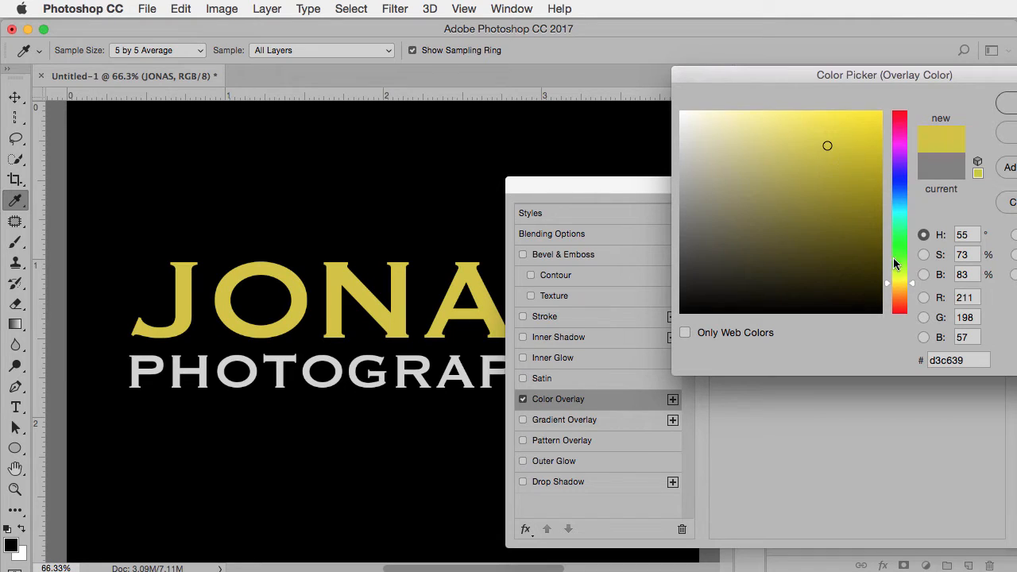
{"action": "left_click", "coordinate": [852, 162]}
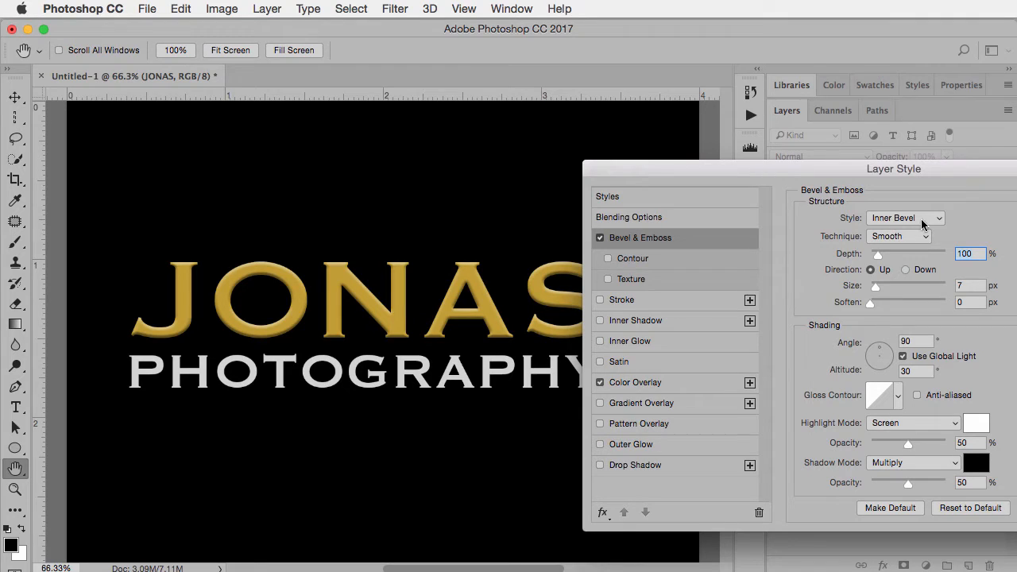
Set the JONAS bevel to Chisel Hard technique, 54 px size and 240% depth
{"action": "left_click", "coordinate": [899, 235]}
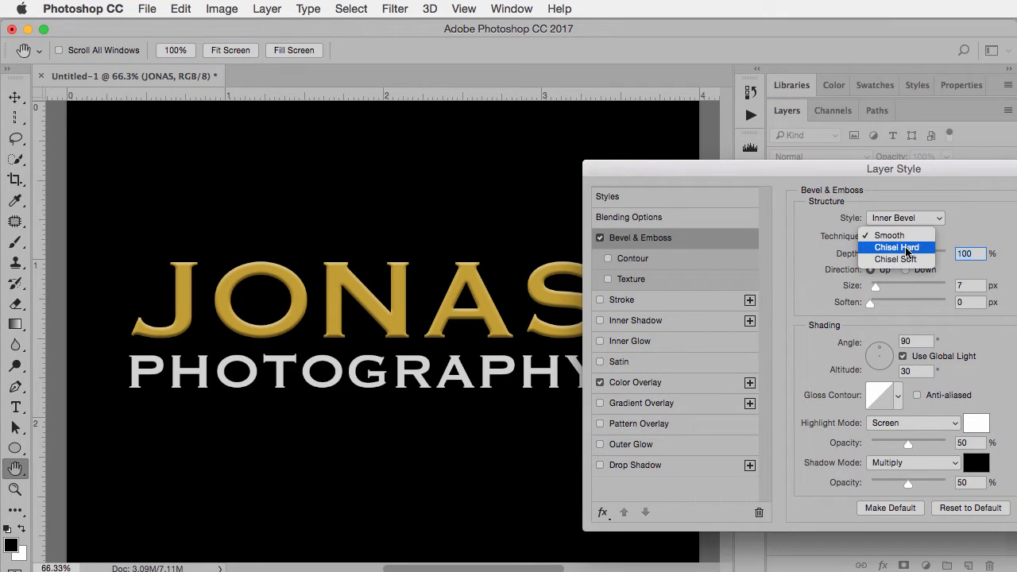
{"action": "left_click", "coordinate": [896, 248]}
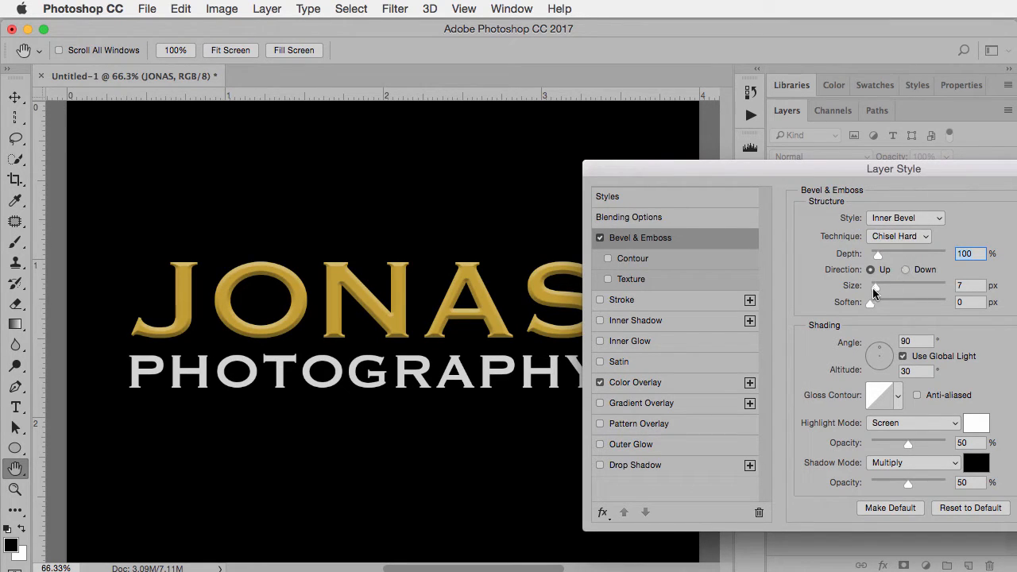
{"action": "left_click_drag", "start_coordinate": [873, 286], "coordinate": [909, 286]}
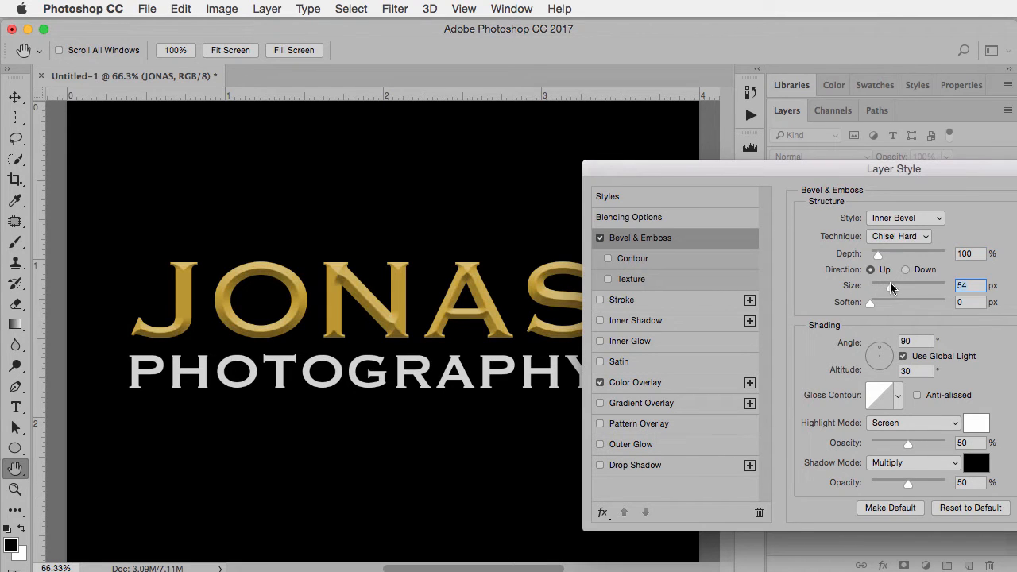
{"action": "mouse_move", "coordinate": [394, 277]}
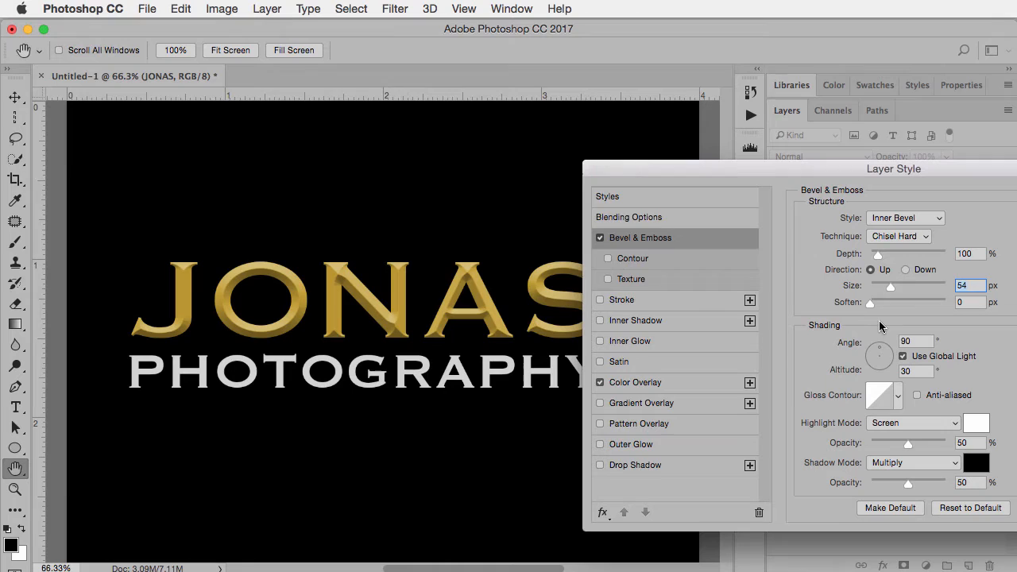
{"action": "left_click_drag", "start_coordinate": [876, 254], "coordinate": [902, 254]}
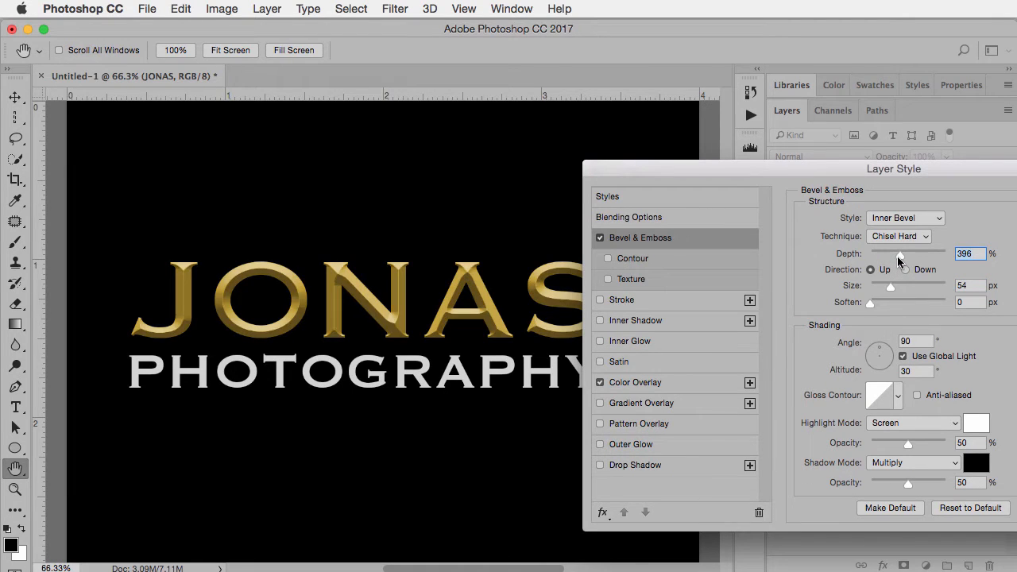
{"action": "left_click_drag", "start_coordinate": [905, 255], "coordinate": [888, 254]}
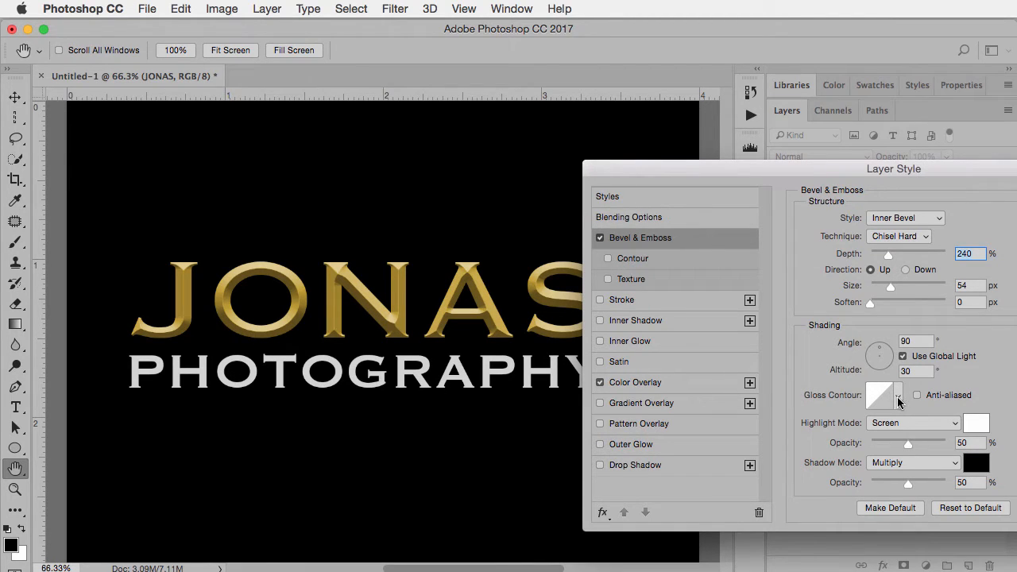
Compare gloss contour presets and settle on the ringed metallic contour for the JONAS bevel
{"action": "left_click", "coordinate": [896, 394]}
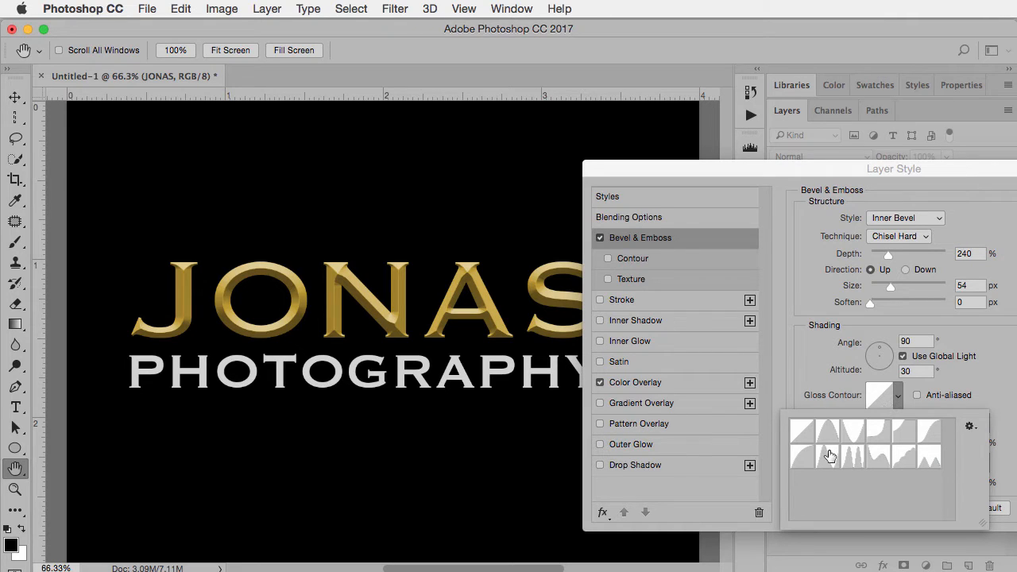
{"action": "left_click", "coordinate": [829, 455]}
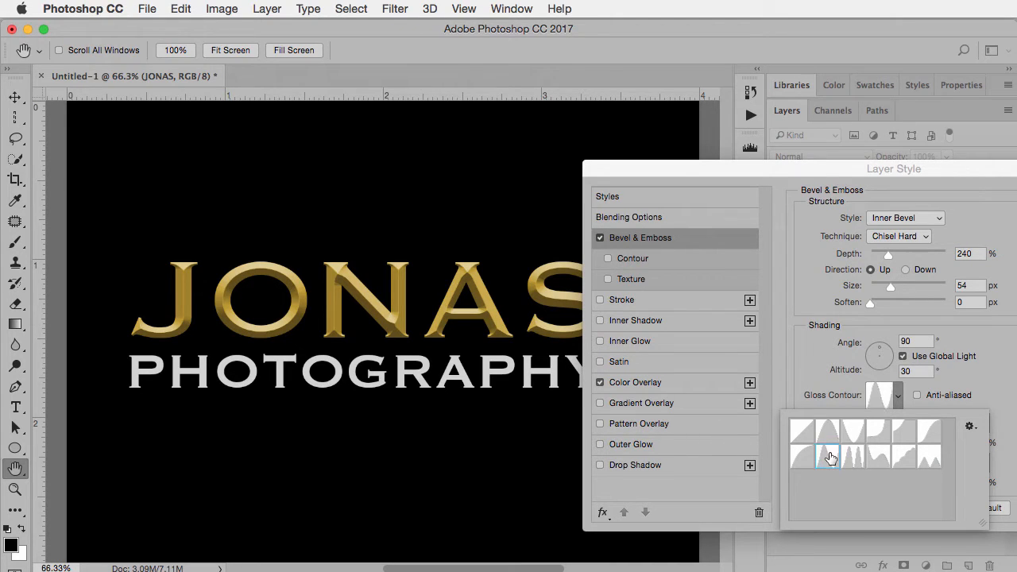
{"action": "left_click", "coordinate": [854, 457]}
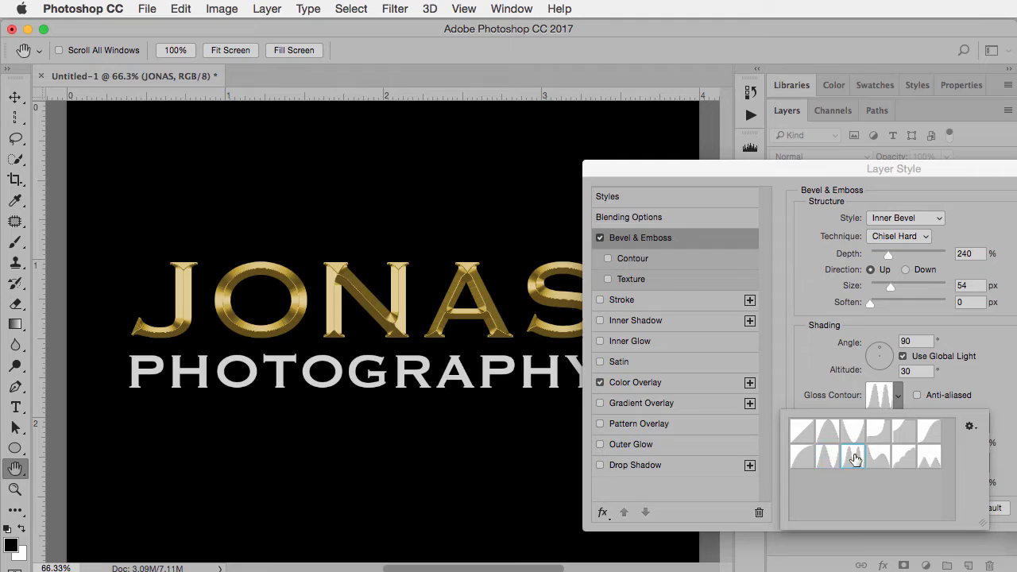
{"action": "left_click", "coordinate": [826, 432]}
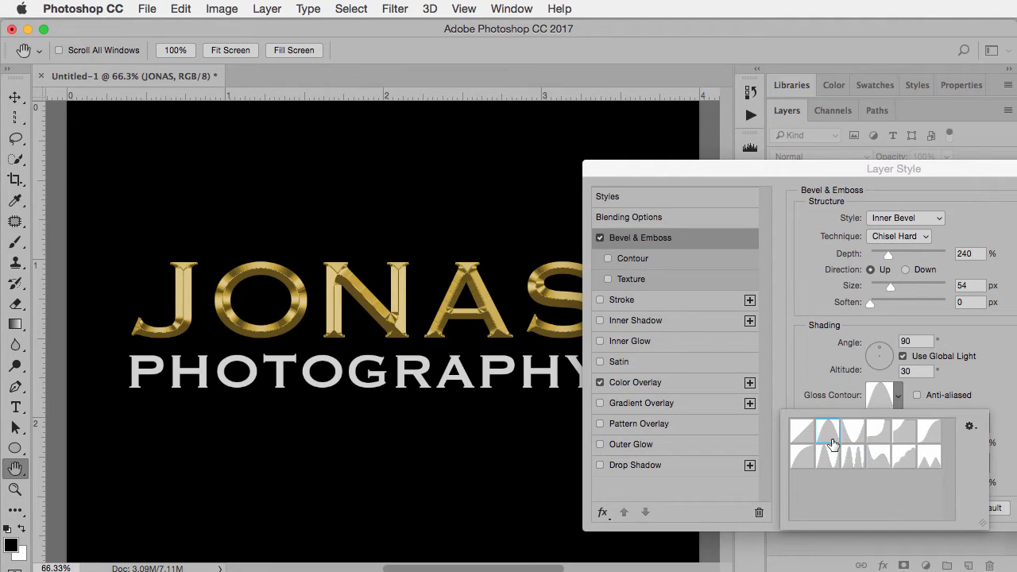
{"action": "left_click", "coordinate": [827, 454]}
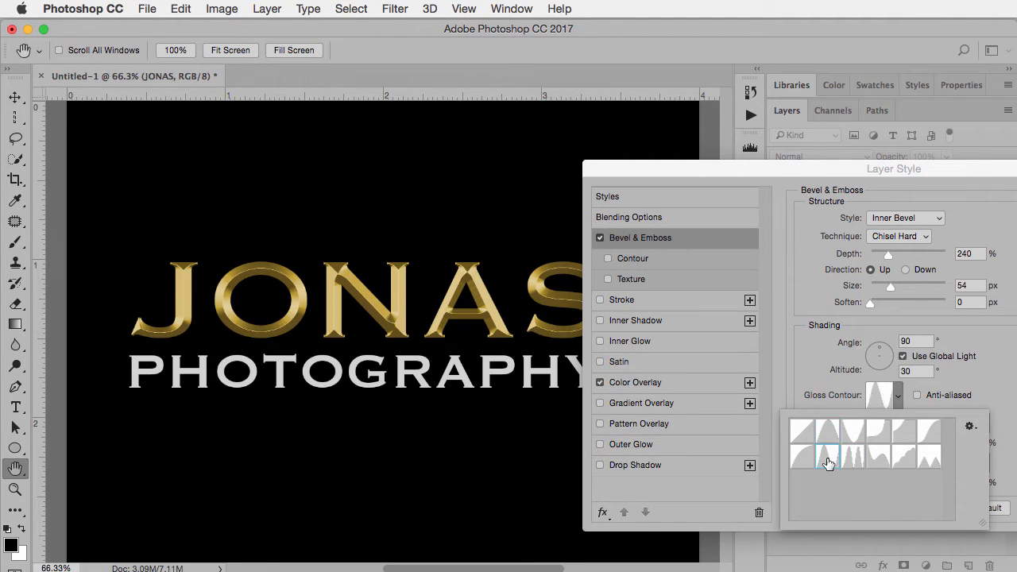
{"action": "left_click", "coordinate": [826, 457]}
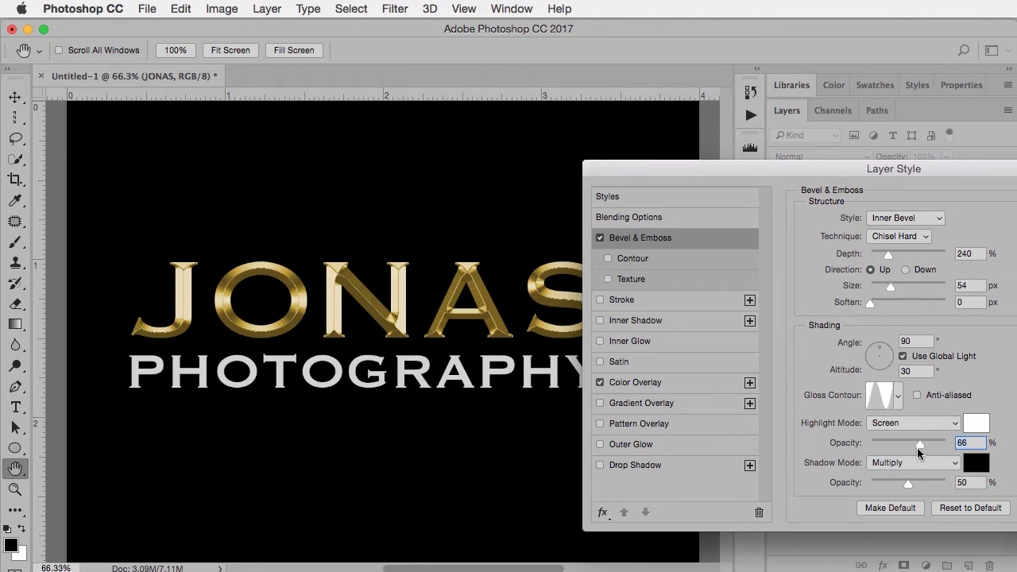
Lower the bevel shadow opacity to 58% and shrink the bevel size to 32 px
{"action": "left_click_drag", "start_coordinate": [909, 483], "coordinate": [934, 482]}
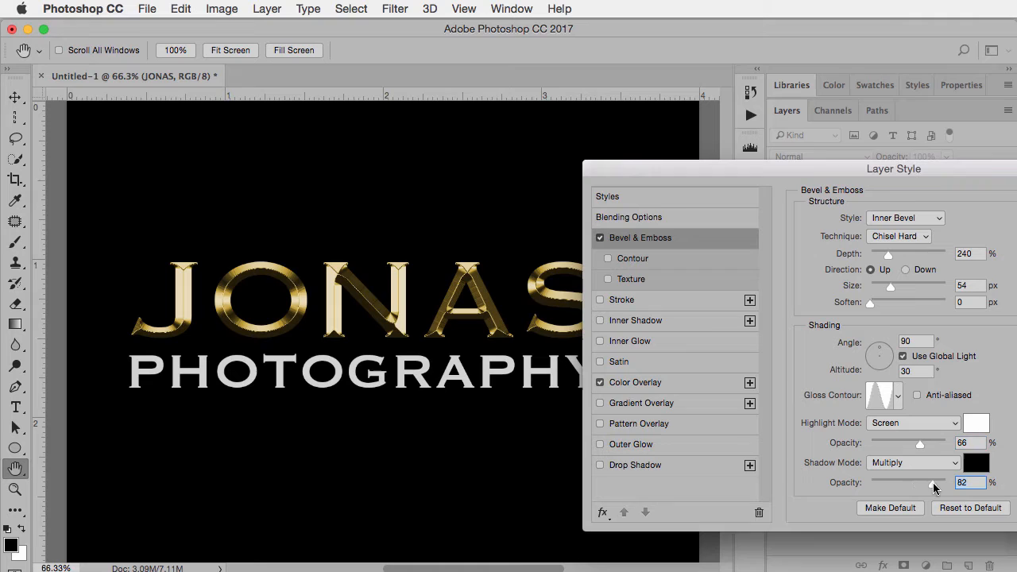
{"action": "left_click_drag", "start_coordinate": [930, 483], "coordinate": [909, 483]}
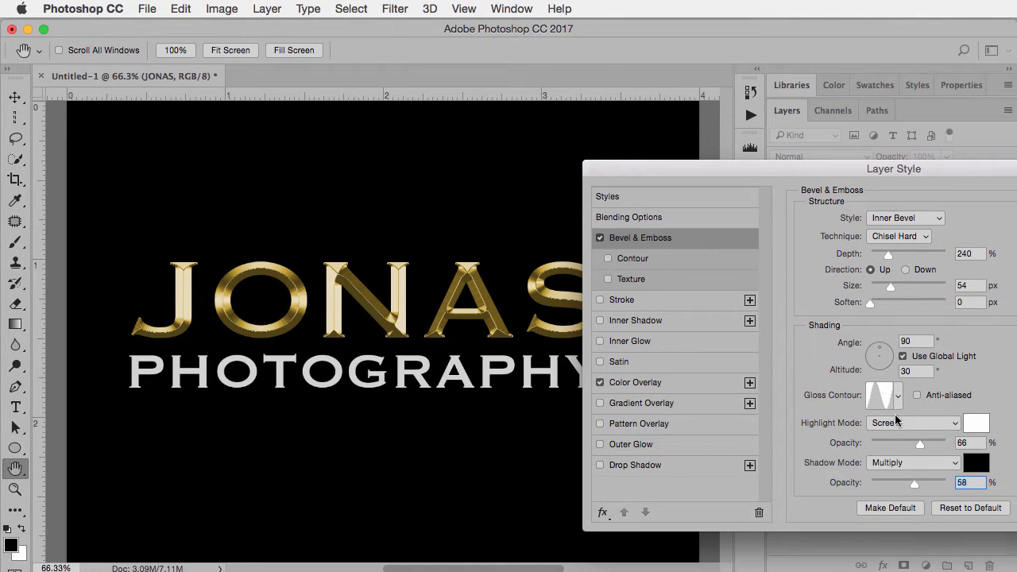
{"action": "mouse_move", "coordinate": [978, 169]}
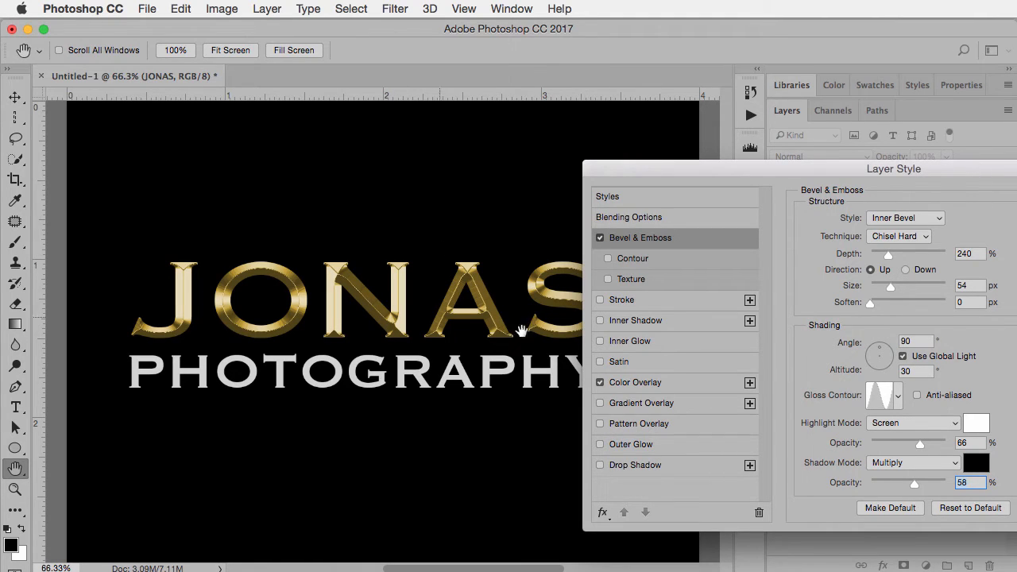
{"action": "mouse_move", "coordinate": [909, 451]}
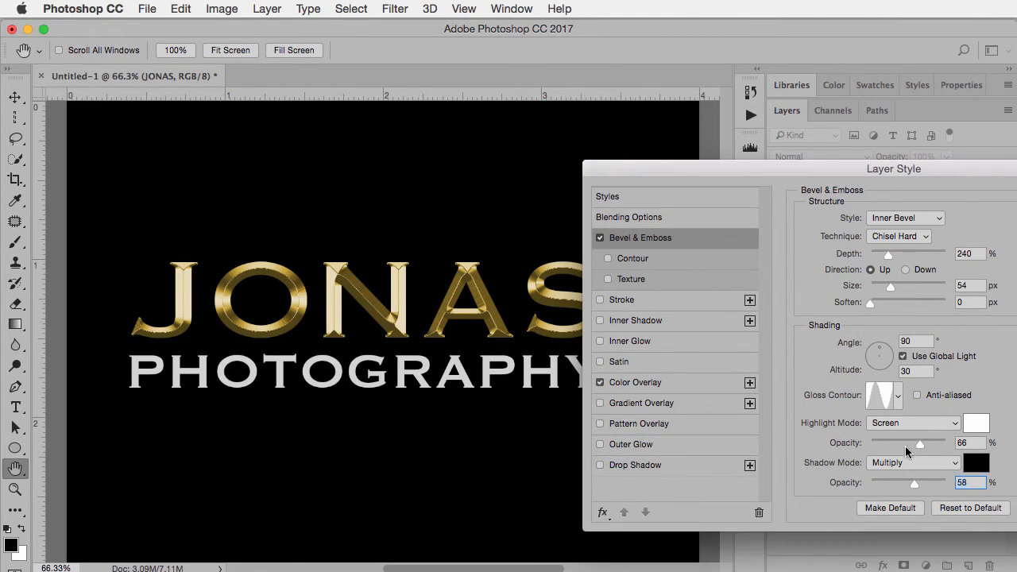
{"action": "left_click_drag", "start_coordinate": [918, 442], "coordinate": [912, 442]}
{"action": "type", "text": "1"}
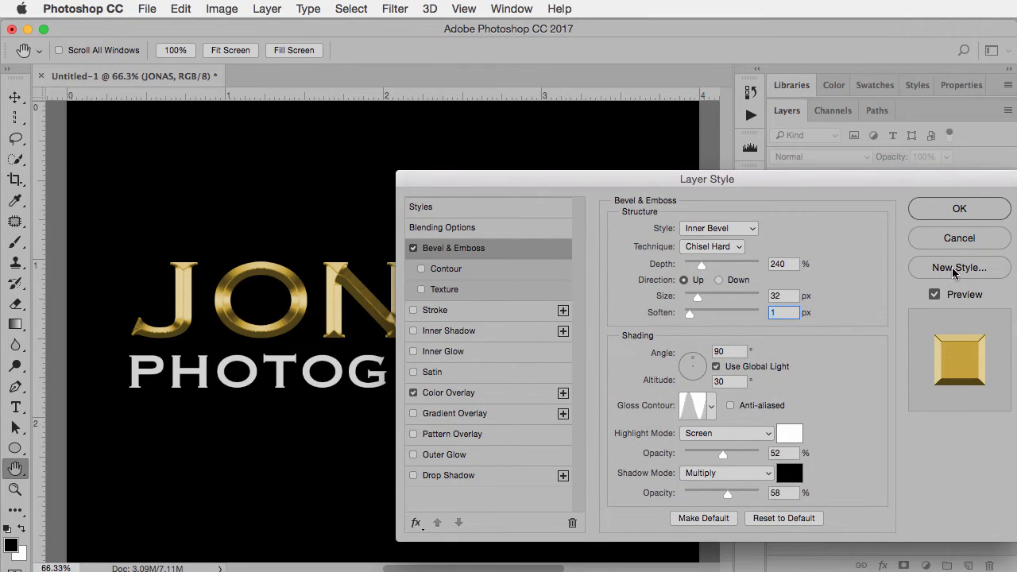
Save the current JONAS effects as a new style named GOLD EMBOSS
{"action": "left_click", "coordinate": [958, 267]}
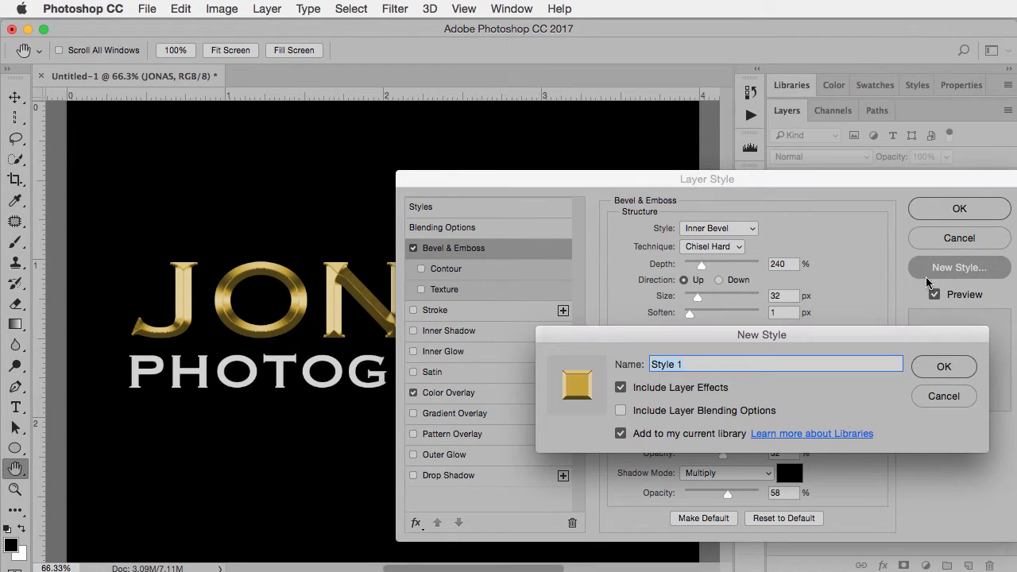
{"action": "type", "text": "GOLD EMBO"}
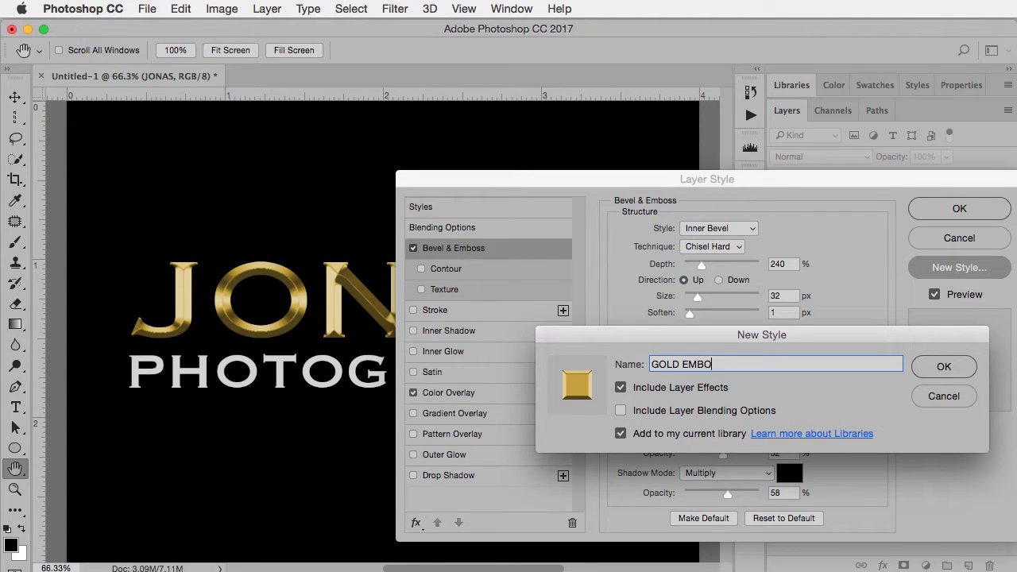
{"action": "type", "text": "SS"}
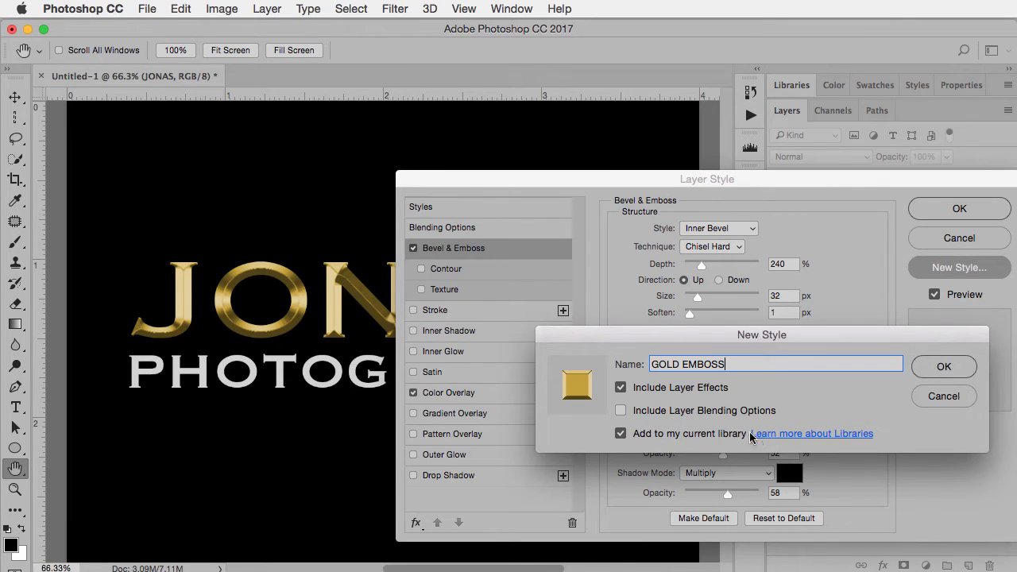
{"action": "mouse_move", "coordinate": [913, 386]}
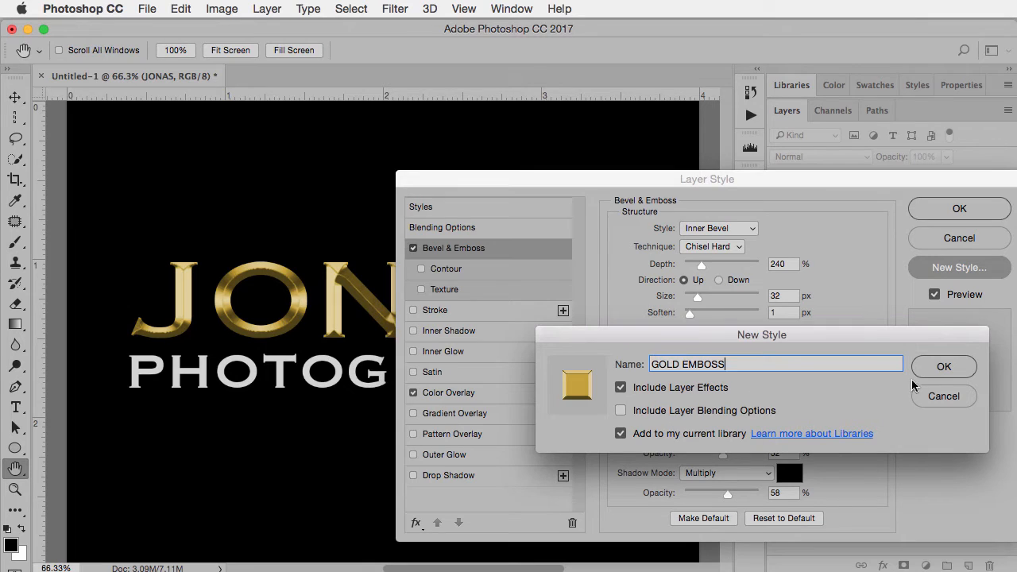
{"action": "left_click", "coordinate": [944, 366]}
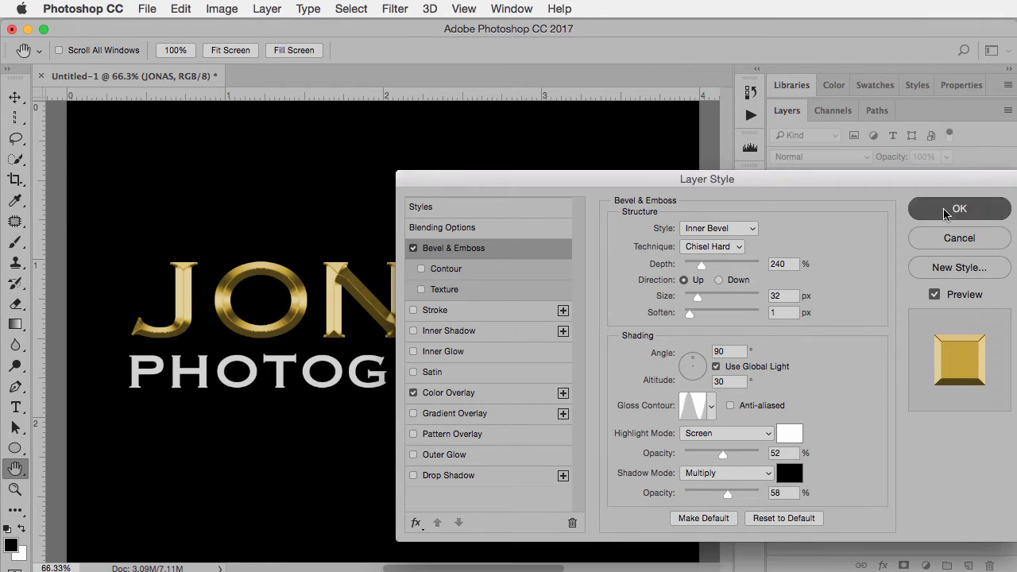
Commit the layer style to JONAS and select the PHOTOGRAPHY layer
{"action": "left_click", "coordinate": [960, 208]}
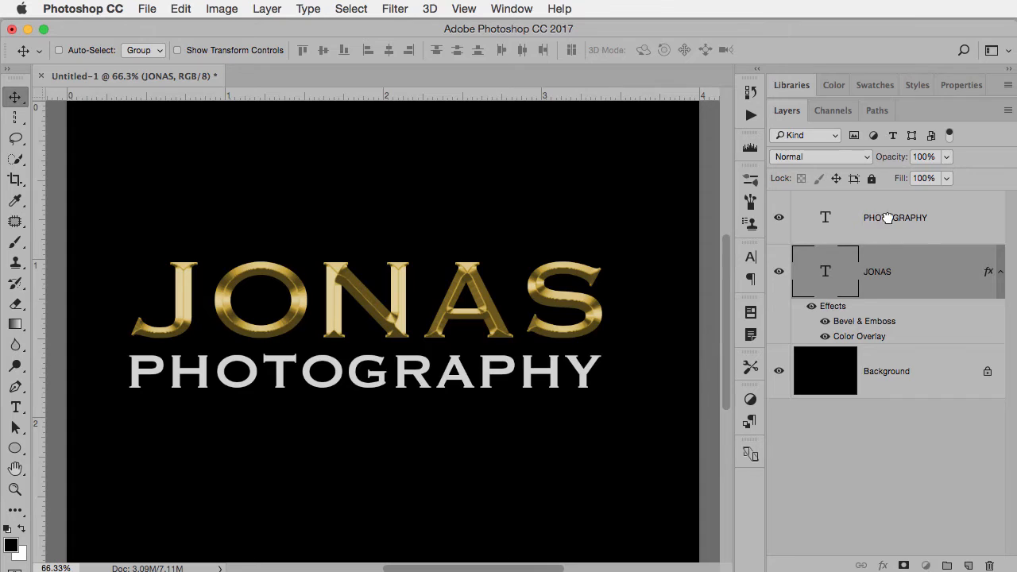
{"action": "left_click", "coordinate": [895, 216]}
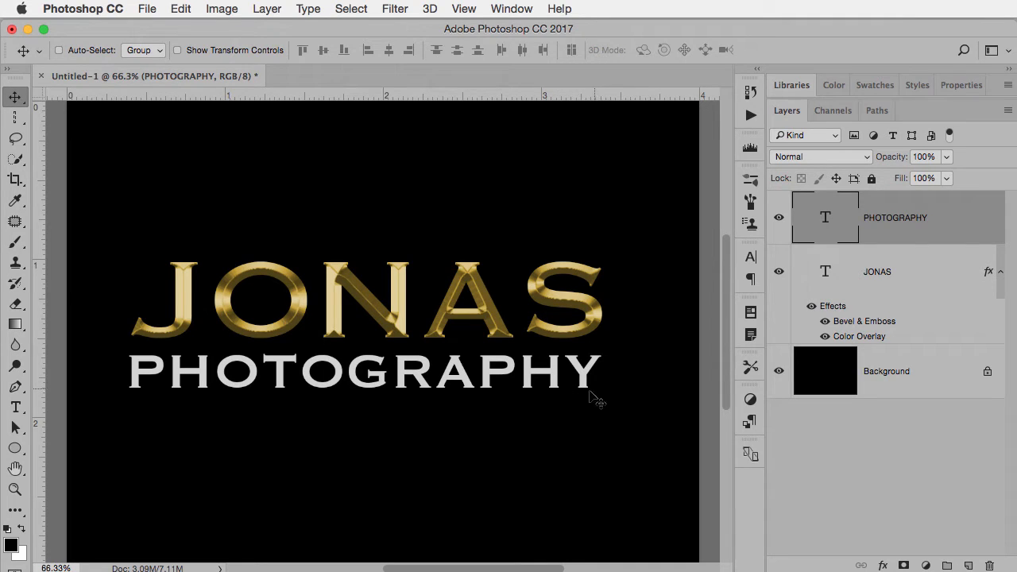
{"action": "left_click", "coordinate": [917, 86]}
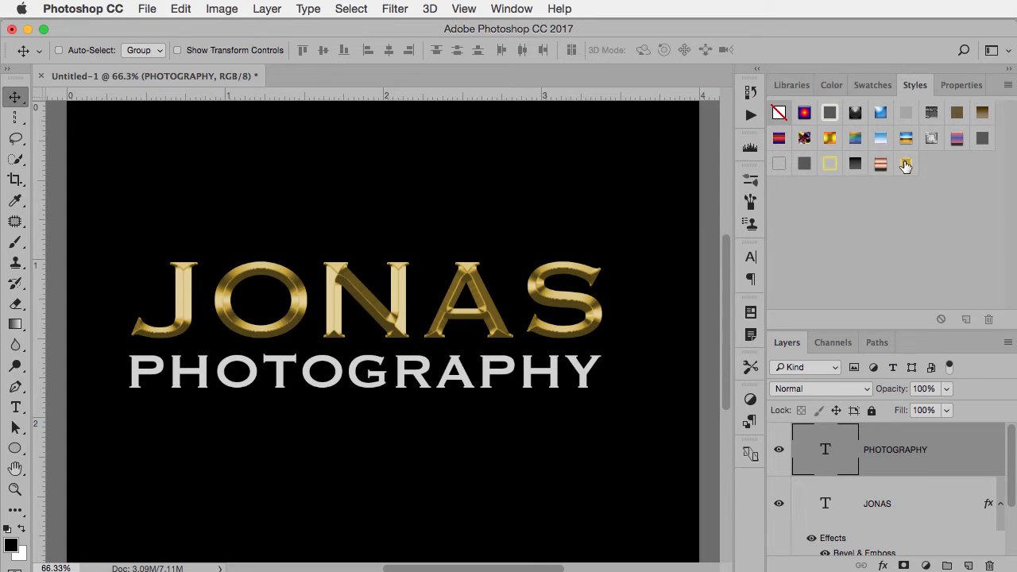
{"action": "mouse_move", "coordinate": [905, 164]}
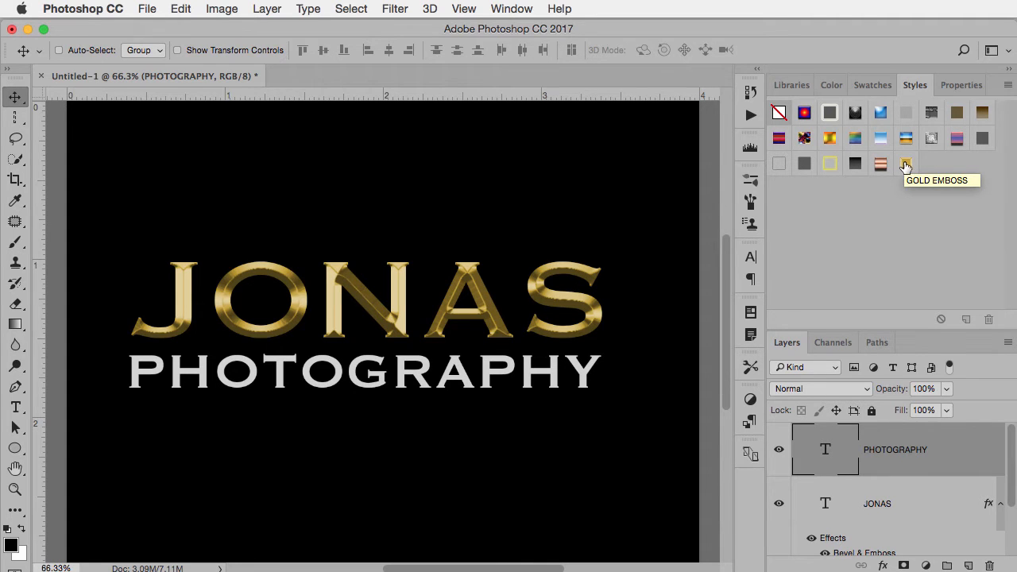
Apply the GOLD EMBOSS style swatch to the PHOTOGRAPHY text
{"action": "left_click", "coordinate": [906, 163]}
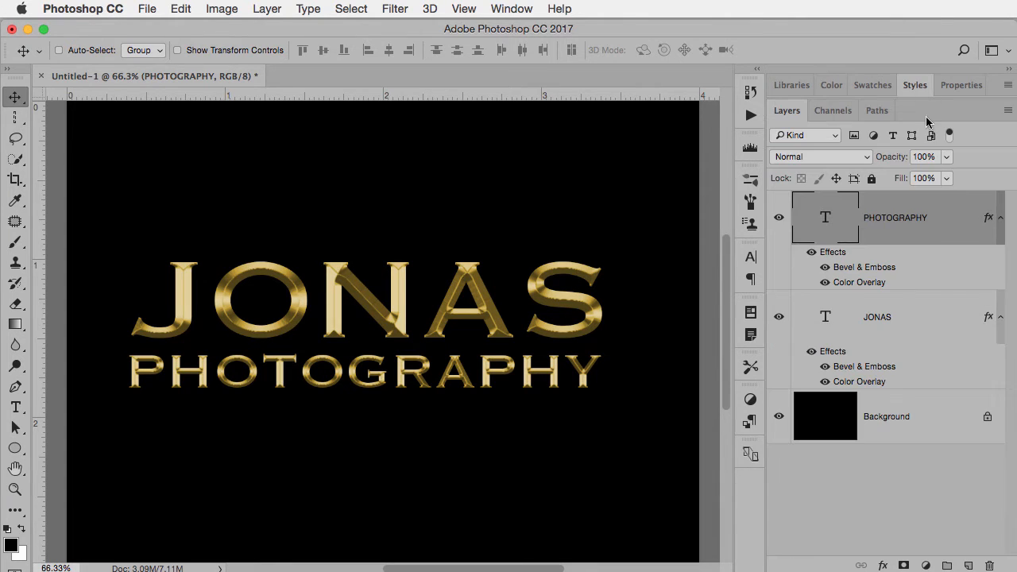
{"action": "mouse_move", "coordinate": [888, 272]}
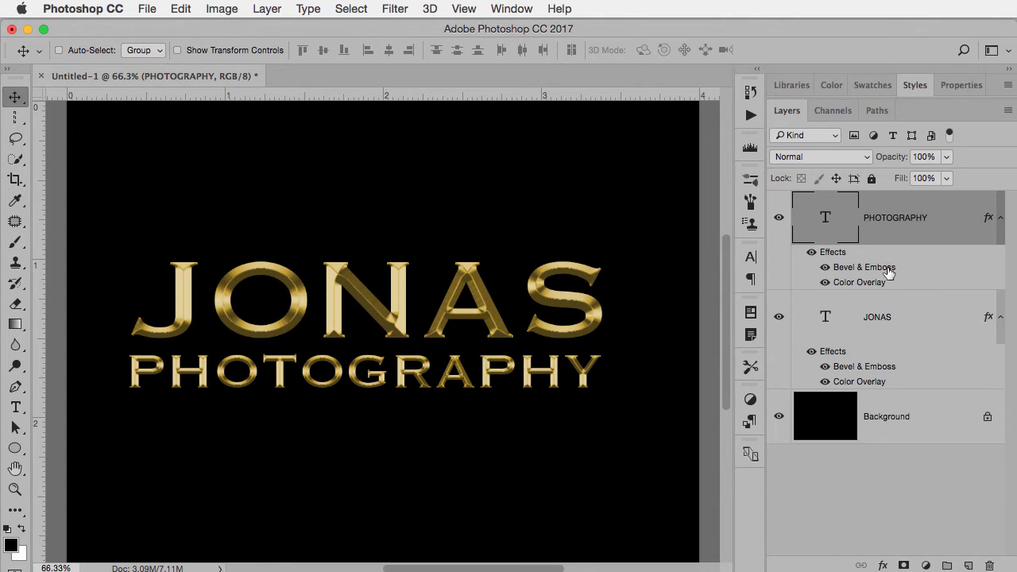
Reduce the PHOTOGRAPHY bevel to 9 px size and 147% depth
{"action": "double_click", "coordinate": [864, 266]}
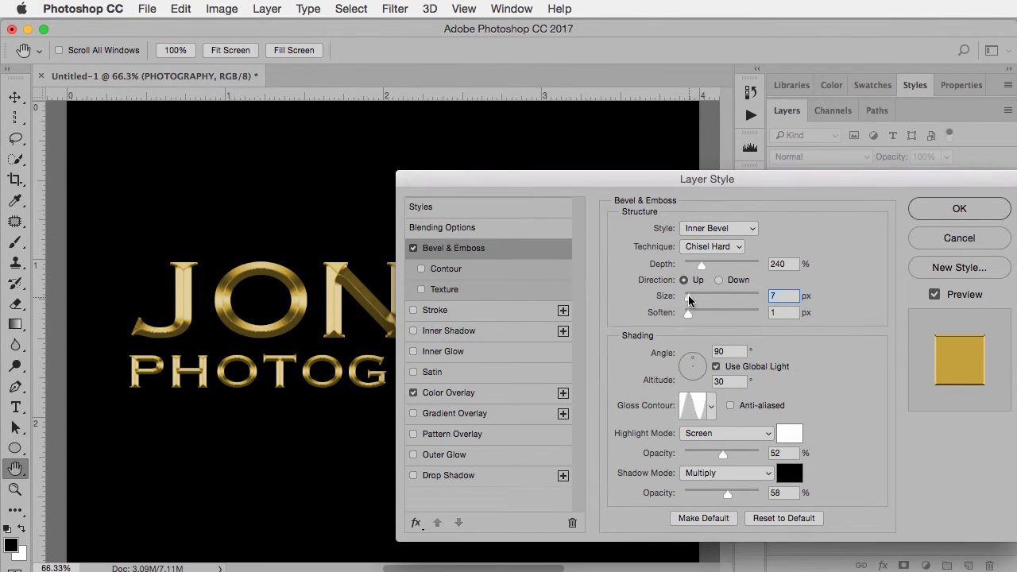
{"action": "left_click_drag", "start_coordinate": [699, 308], "coordinate": [687, 308]}
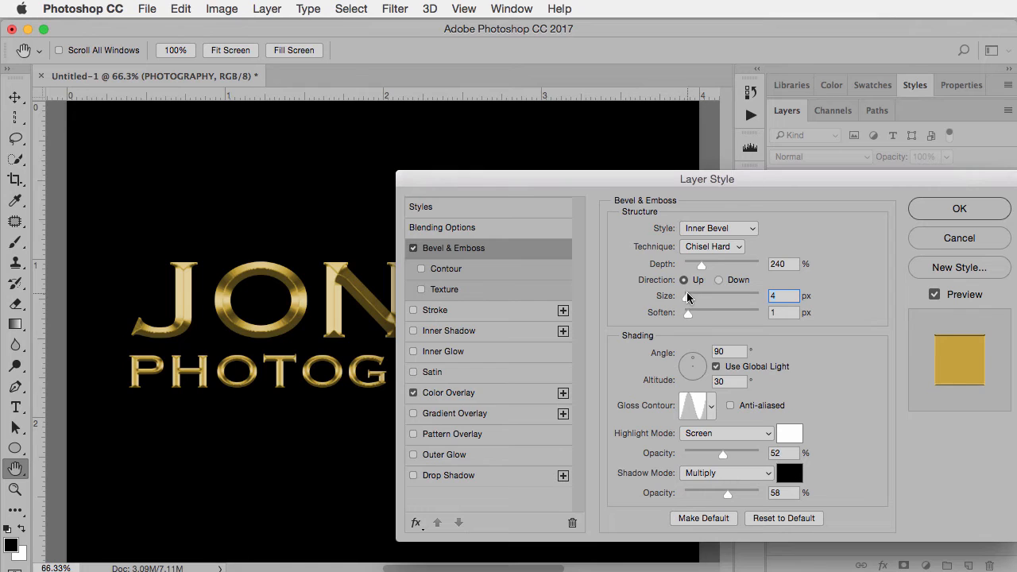
{"action": "left_click_drag", "start_coordinate": [688, 295], "coordinate": [702, 295]}
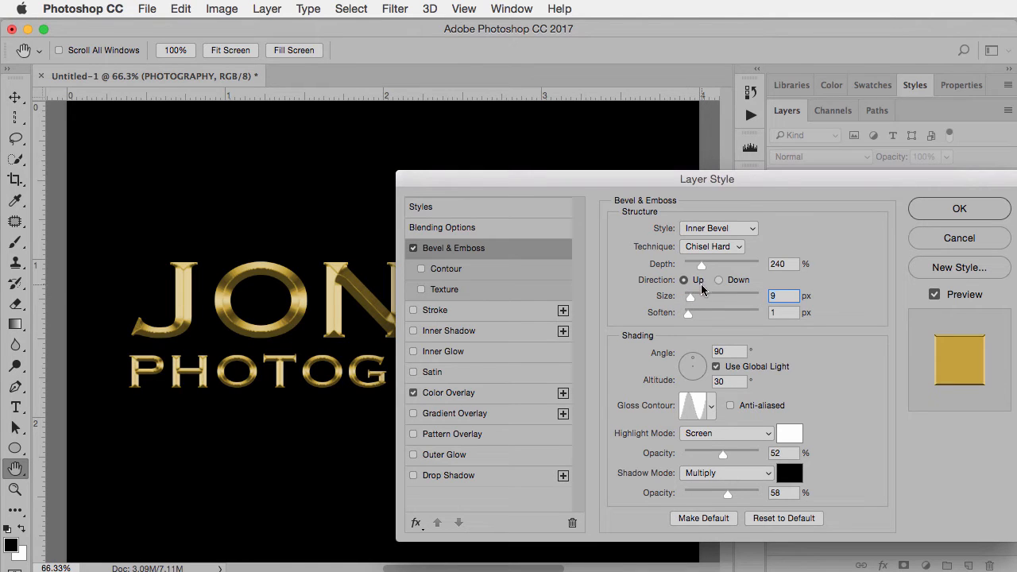
{"action": "left_click", "coordinate": [782, 264]}
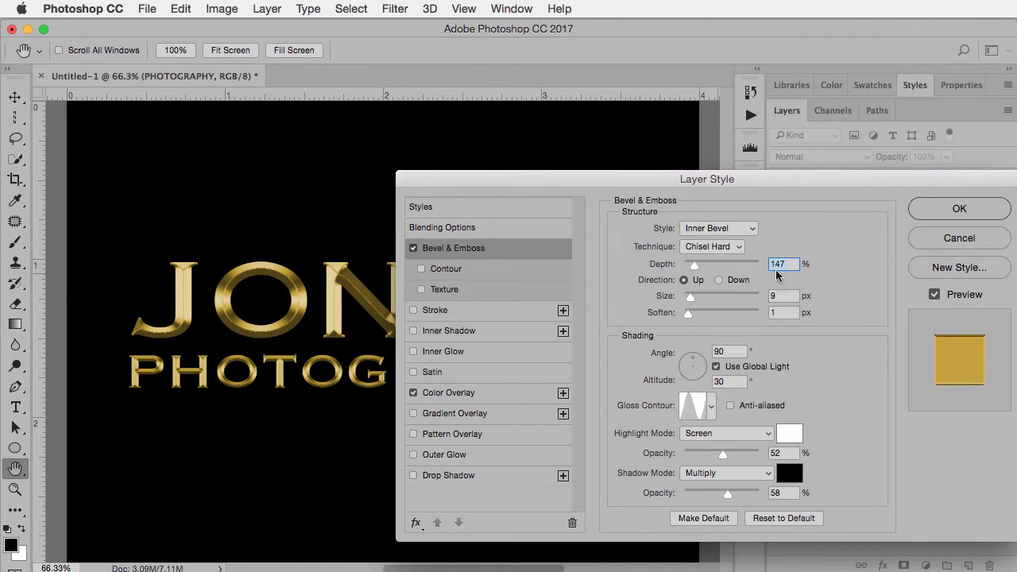
{"action": "left_click", "coordinate": [959, 209]}
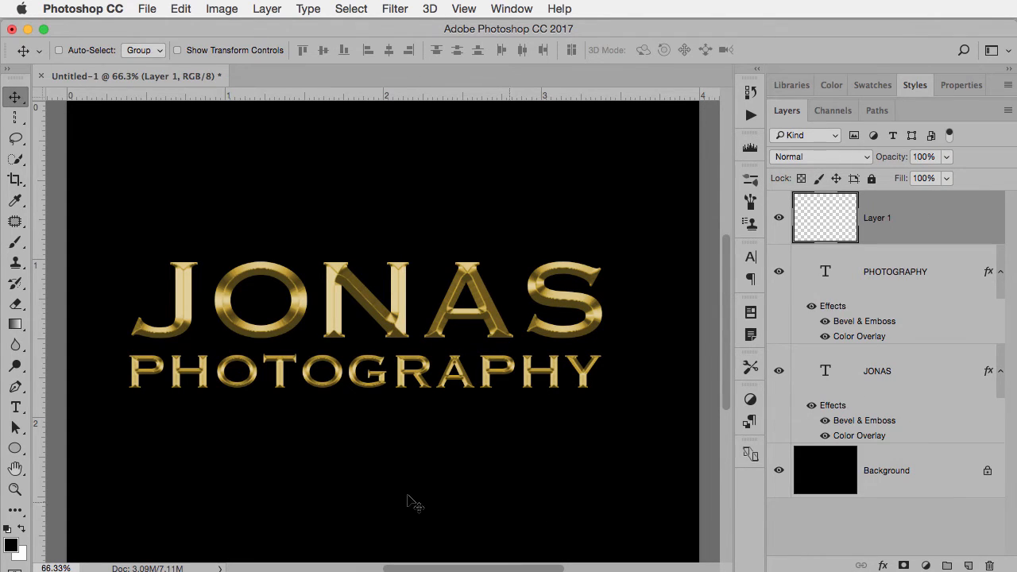
Draw a thin gold bar under PHOTOGRAPHY and raise its Bevel & Emboss size to 40 px
{"action": "left_click_drag", "start_coordinate": [131, 405], "coordinate": [572, 441]}
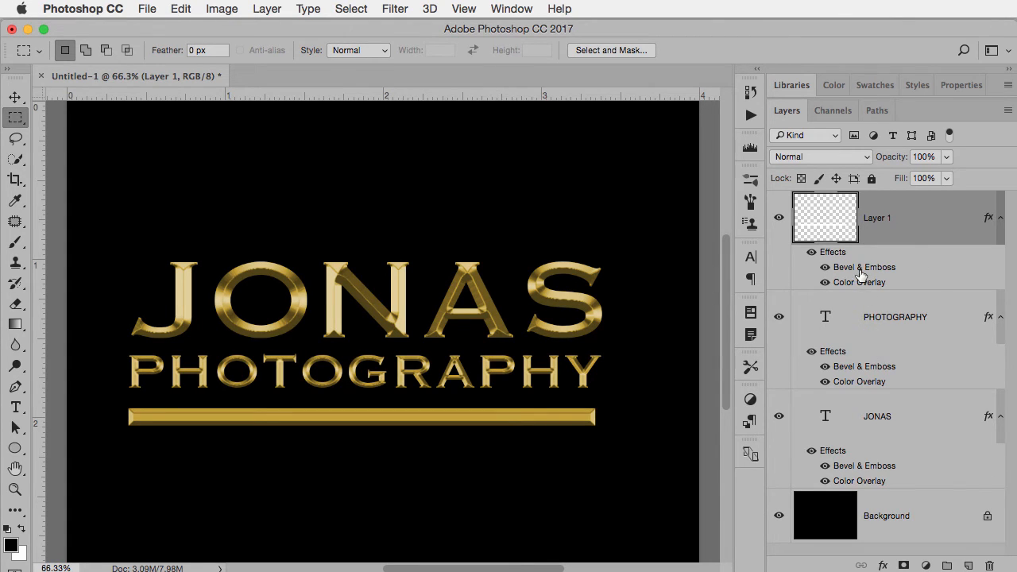
{"action": "double_click", "coordinate": [864, 266]}
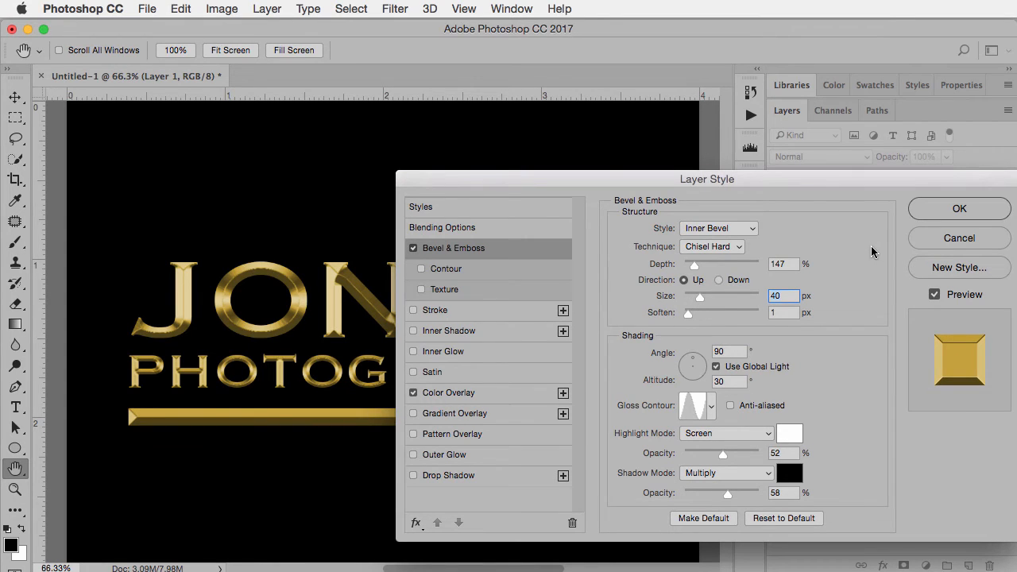
{"action": "left_click", "coordinate": [959, 208]}
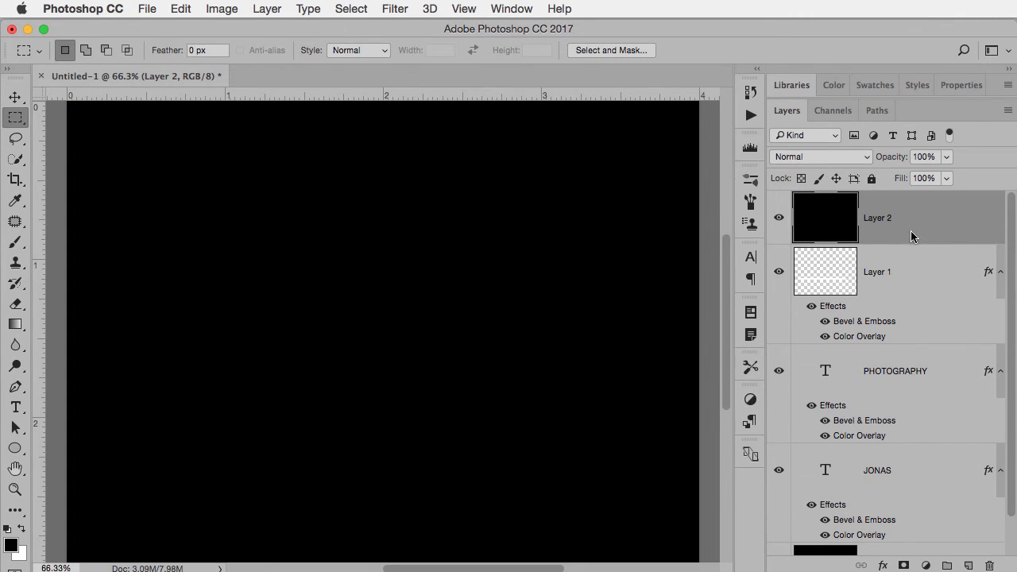
Convert the black Layer 2 to a Smart Object and head into the Filter menu
{"action": "right_click", "coordinate": [889, 217]}
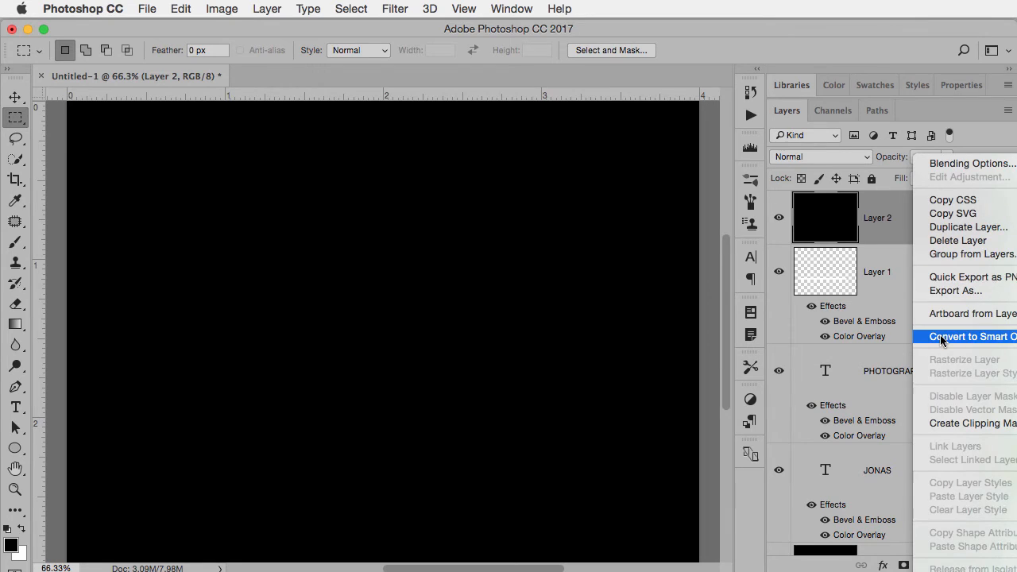
{"action": "left_click", "coordinate": [969, 337]}
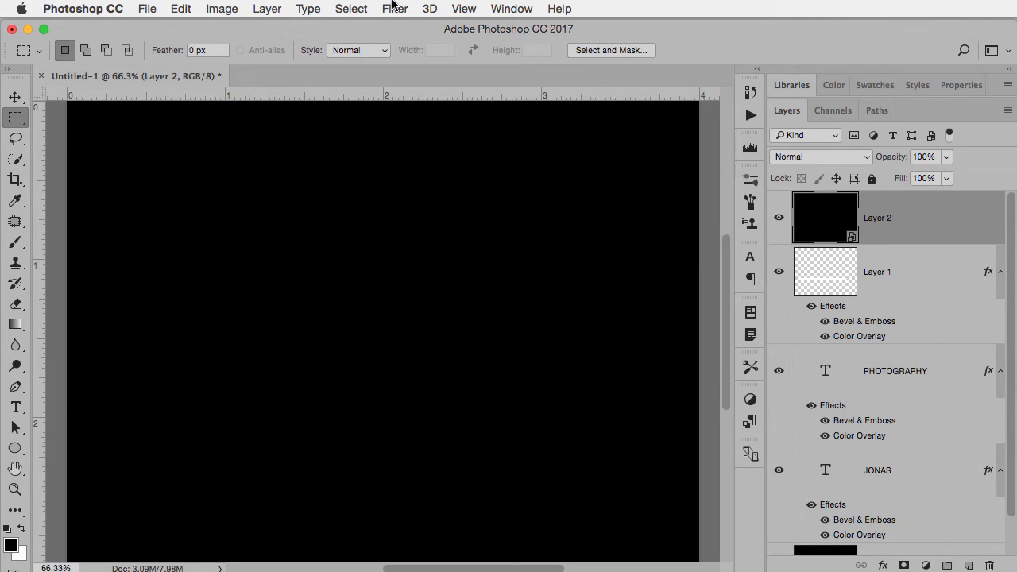
{"action": "left_click", "coordinate": [394, 9]}
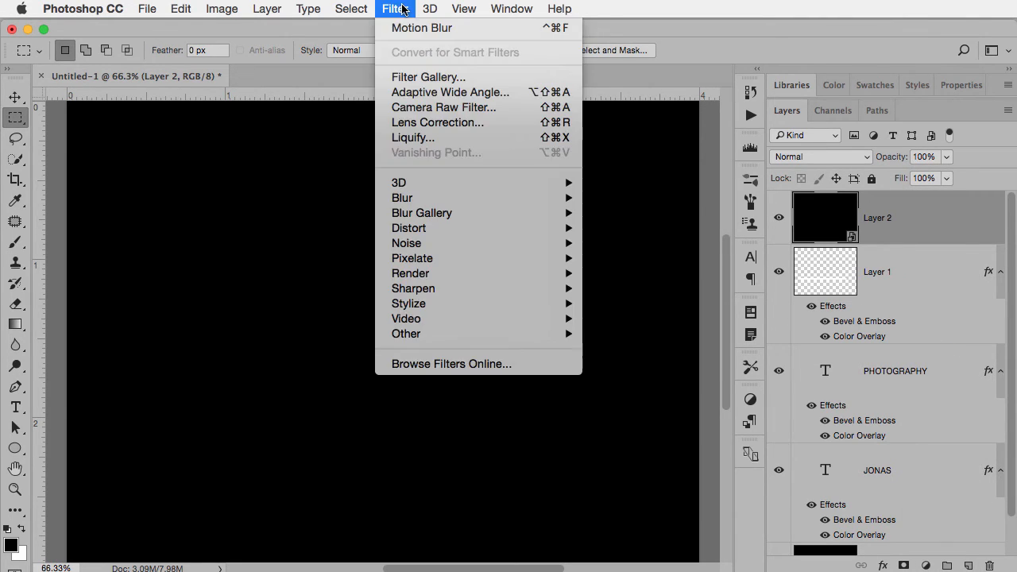
{"action": "mouse_move", "coordinate": [429, 197]}
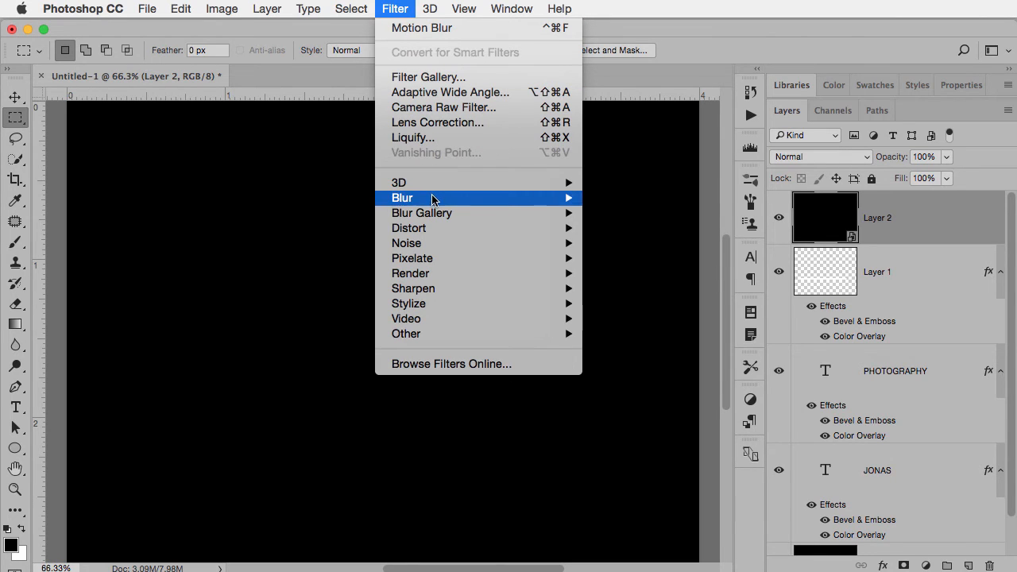
{"action": "mouse_move", "coordinate": [410, 273]}
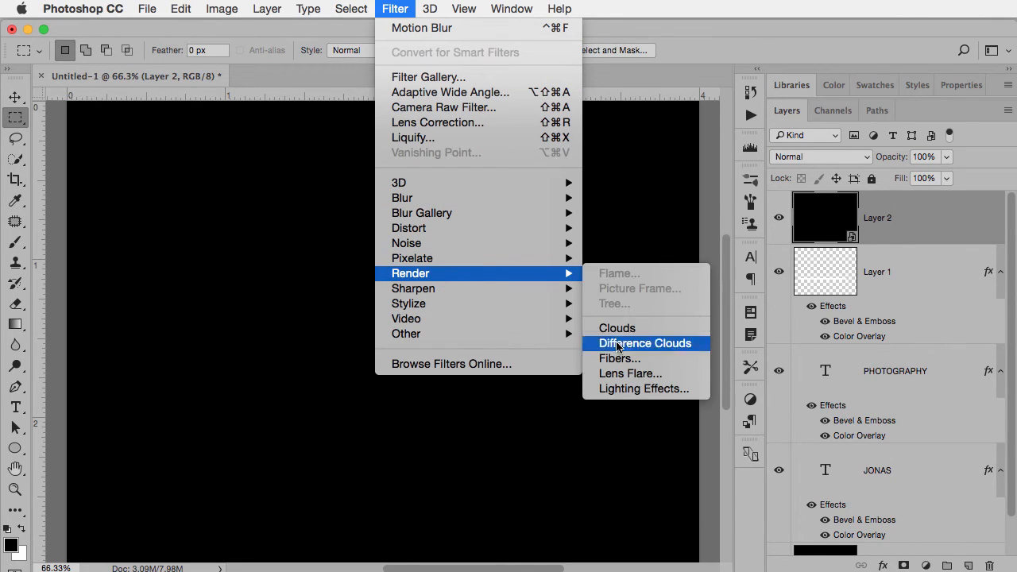
Apply a Lens Flare render filter to Layer 2 at 114% brightness
{"action": "left_click", "coordinate": [629, 374]}
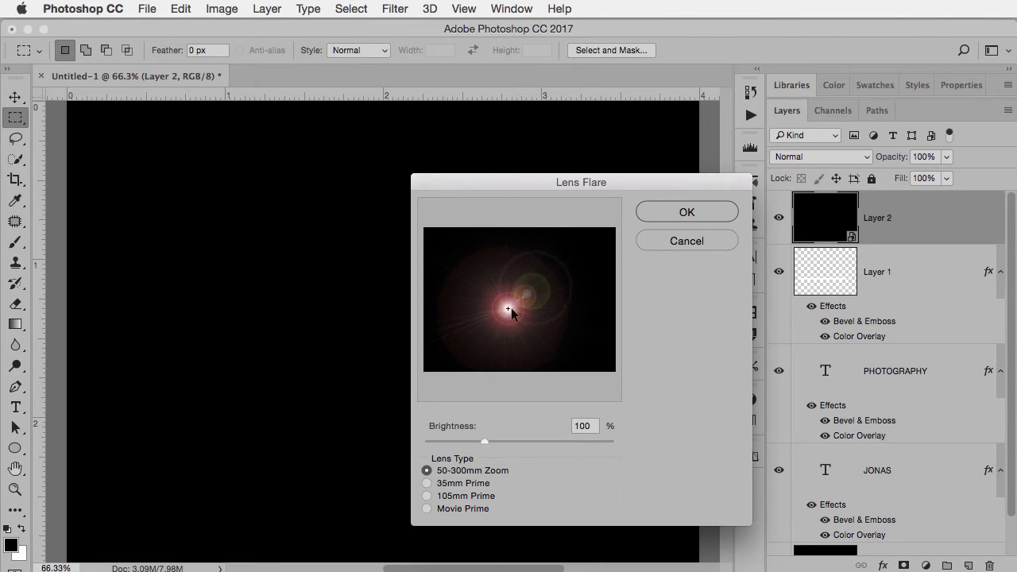
{"action": "left_click_drag", "start_coordinate": [485, 442], "coordinate": [493, 441]}
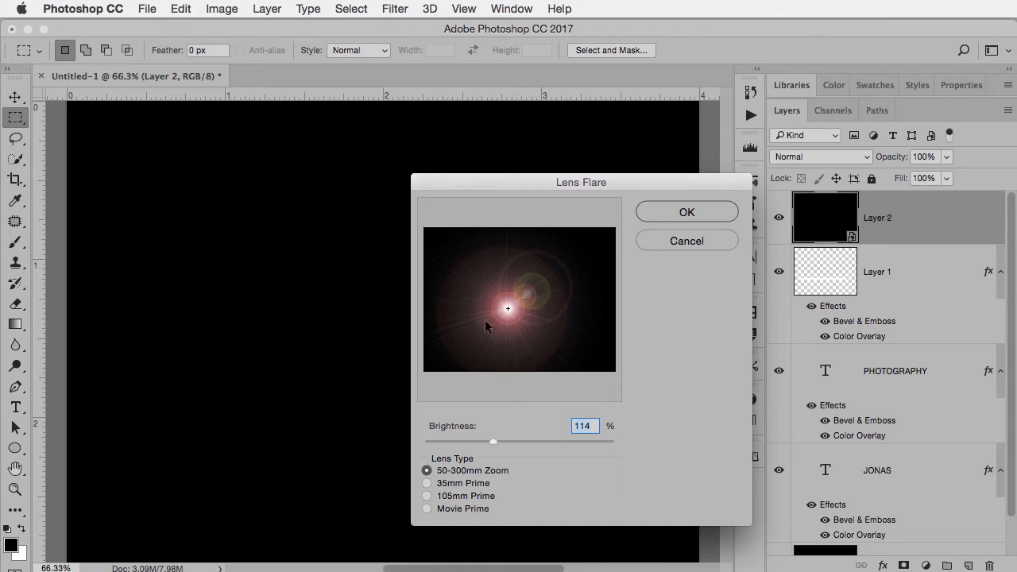
{"action": "mouse_move", "coordinate": [673, 215]}
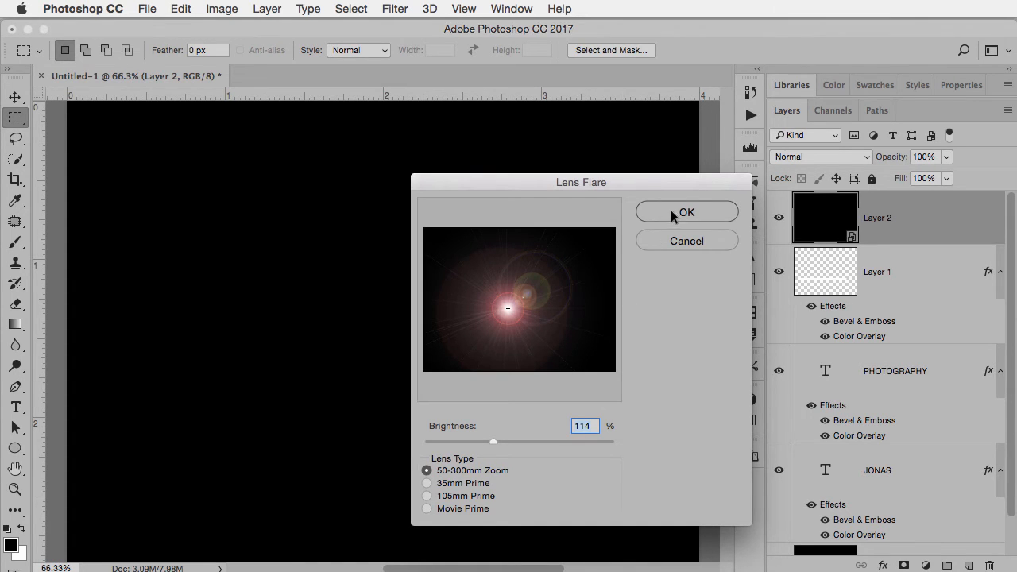
{"action": "left_click", "coordinate": [686, 213]}
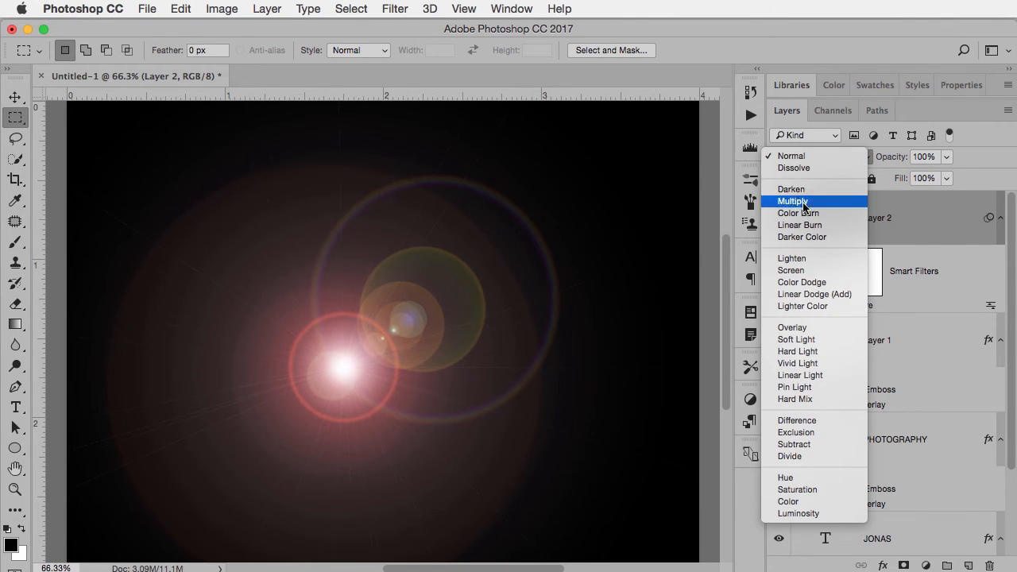
Set the flare layer's blend mode to Screen so the gold logo shows through
{"action": "left_click", "coordinate": [791, 270]}
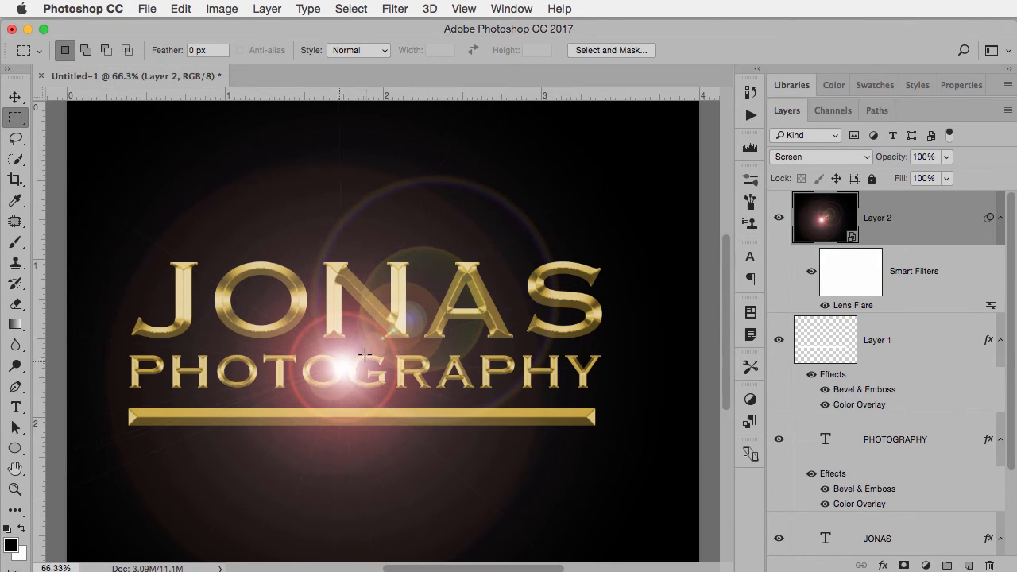
{"action": "mouse_move", "coordinate": [677, 410]}
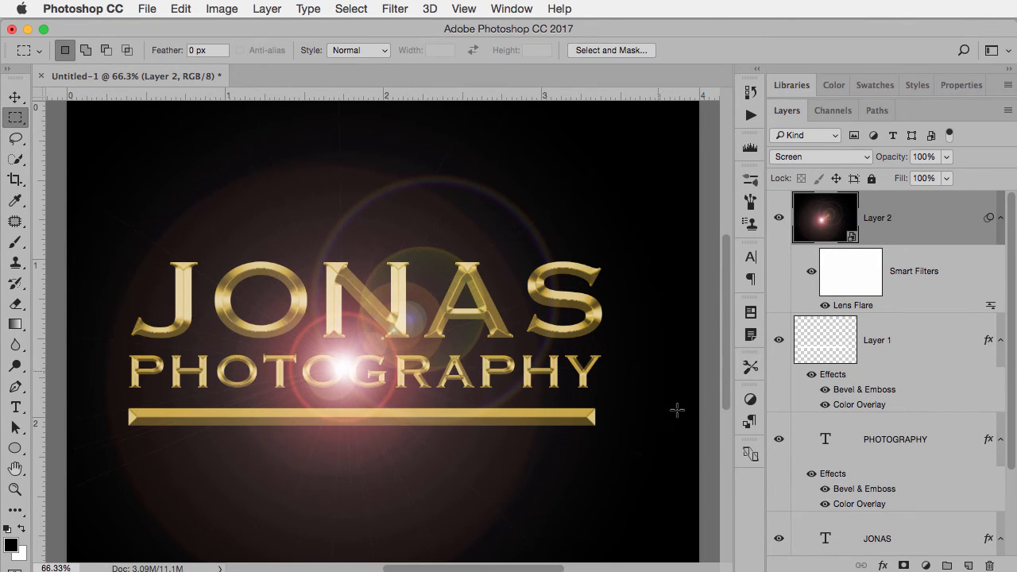
{"action": "mouse_move", "coordinate": [612, 388]}
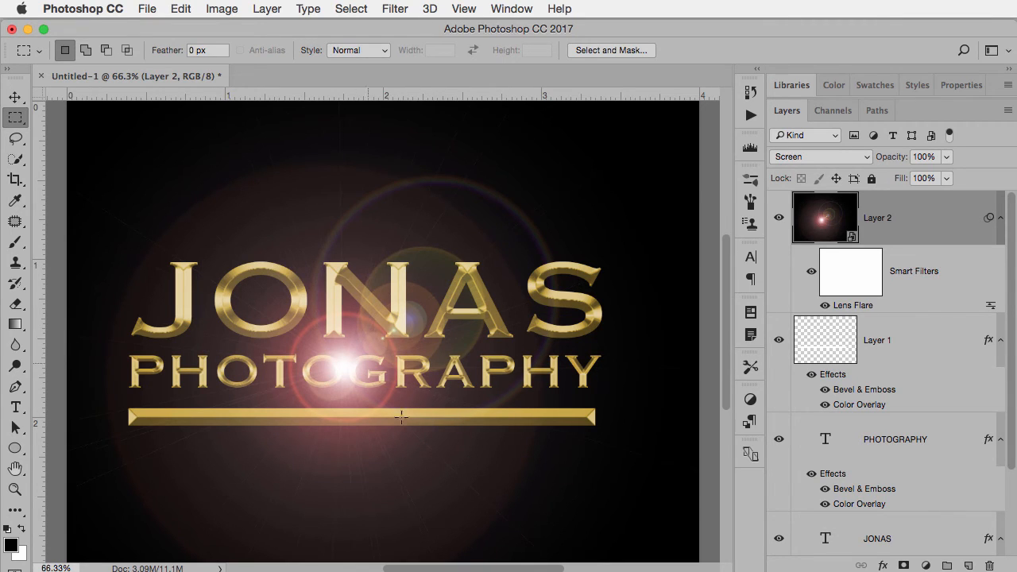
{"action": "mouse_move", "coordinate": [324, 318]}
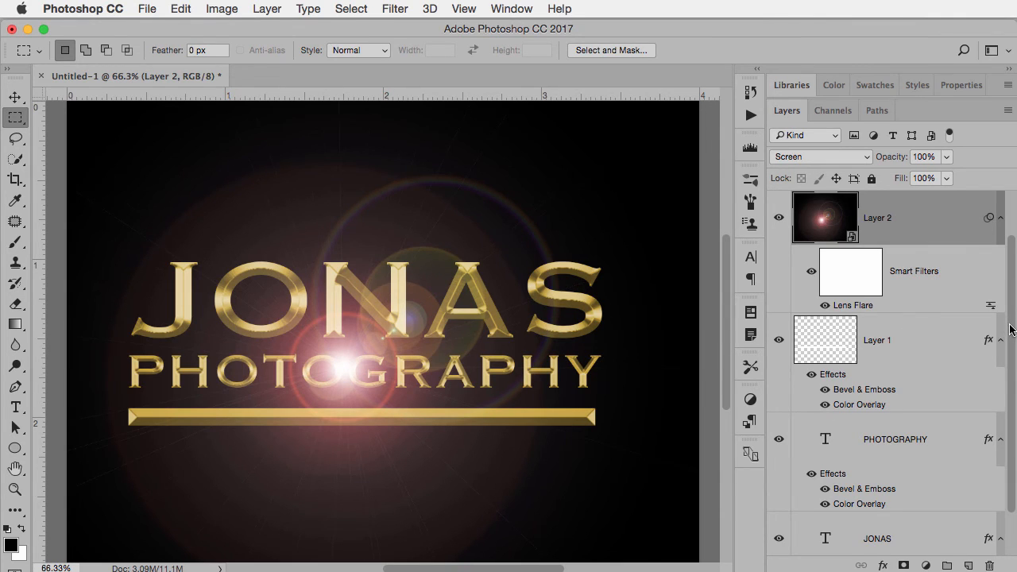
Select Layer 1, the underline bar, and scroll through its listed effects
{"action": "left_click", "coordinate": [877, 340]}
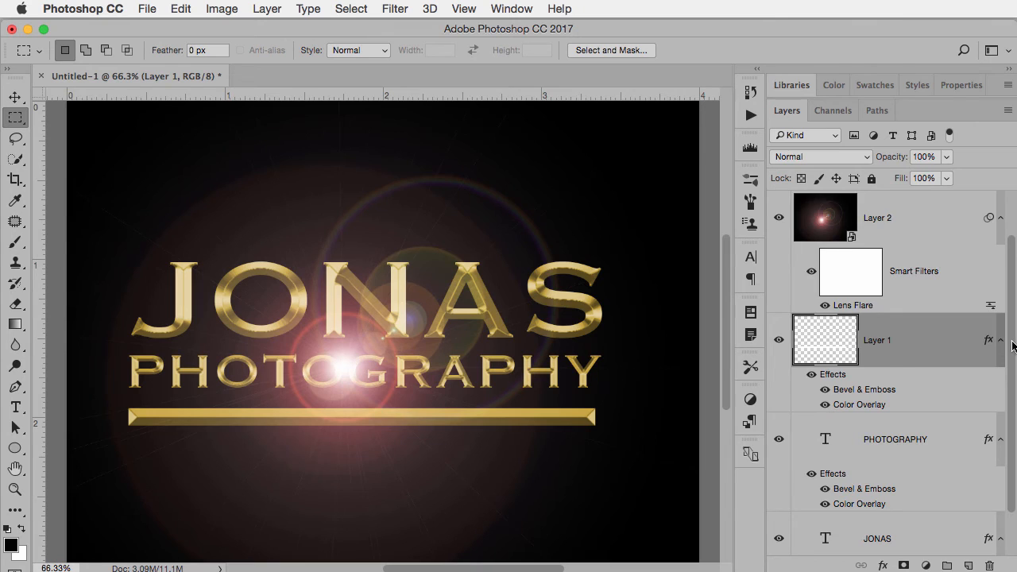
{"action": "scroll", "scroll_direction": "down", "scroll_amount": 3}
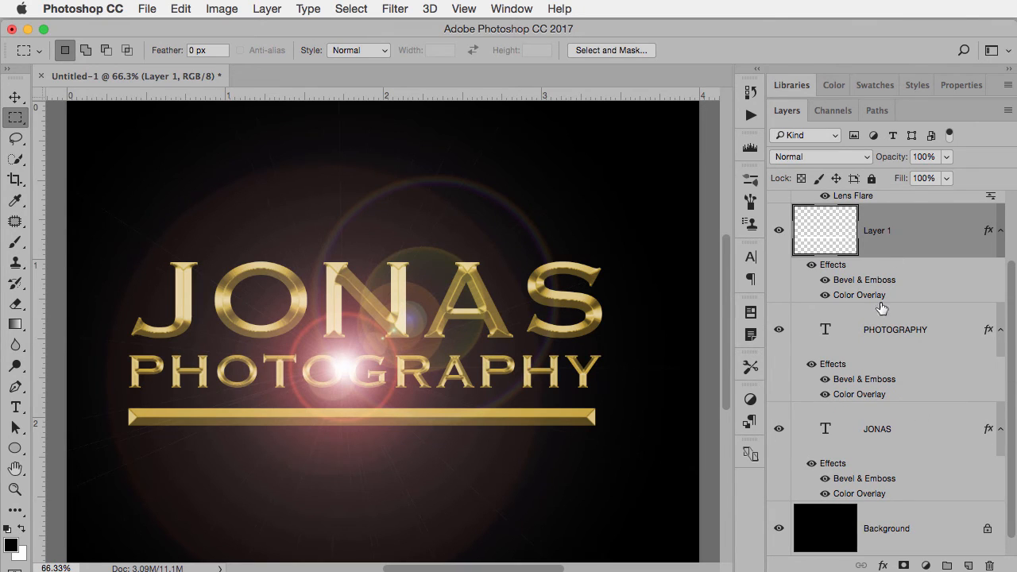
{"action": "mouse_move", "coordinate": [908, 337]}
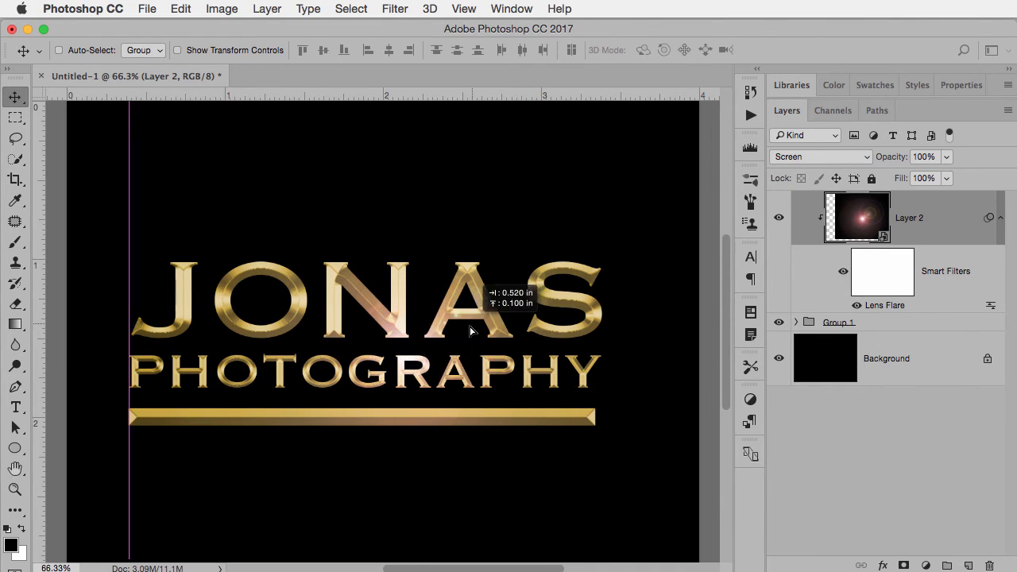
Blend the clipped flare layer as Overlay at 42% opacity
{"action": "left_click", "coordinate": [819, 157]}
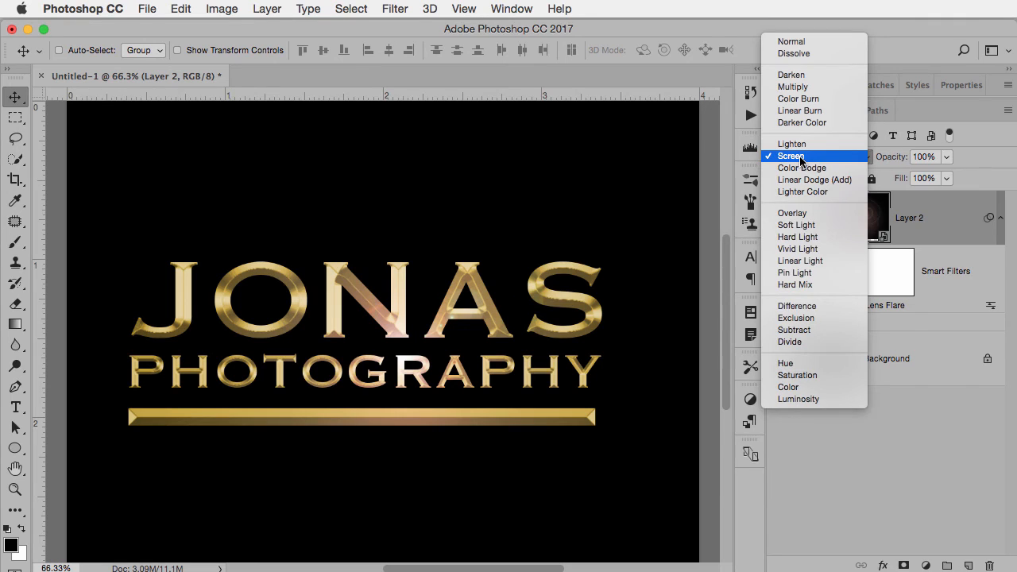
{"action": "mouse_move", "coordinate": [791, 213]}
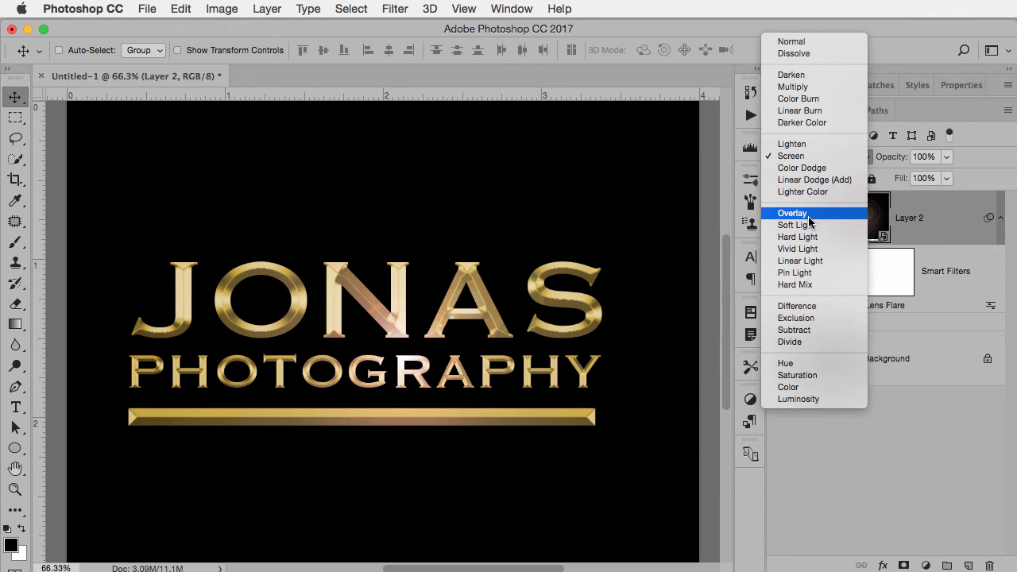
{"action": "left_click", "coordinate": [791, 213]}
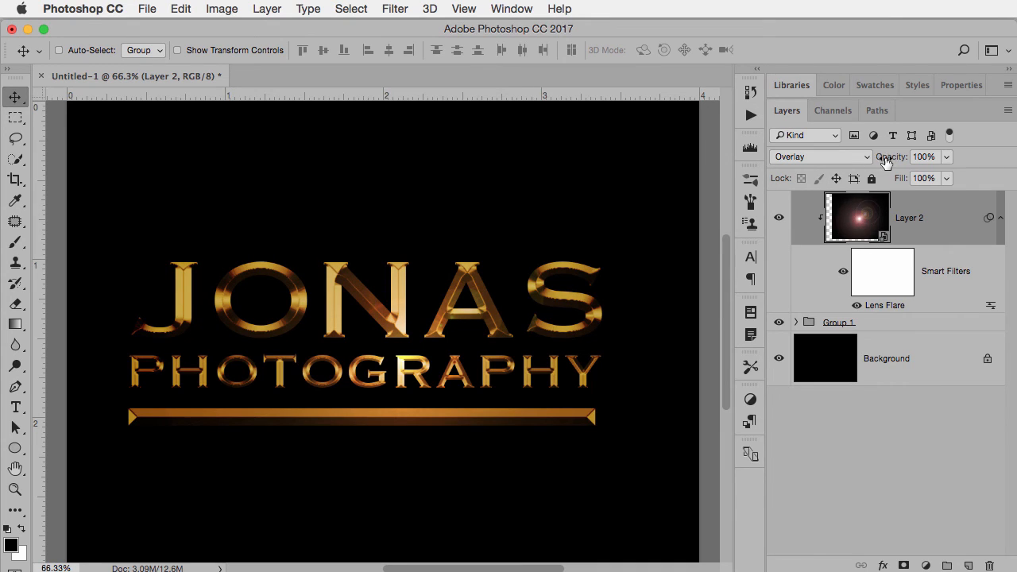
{"action": "left_click_drag", "start_coordinate": [925, 158], "coordinate": [897, 157]}
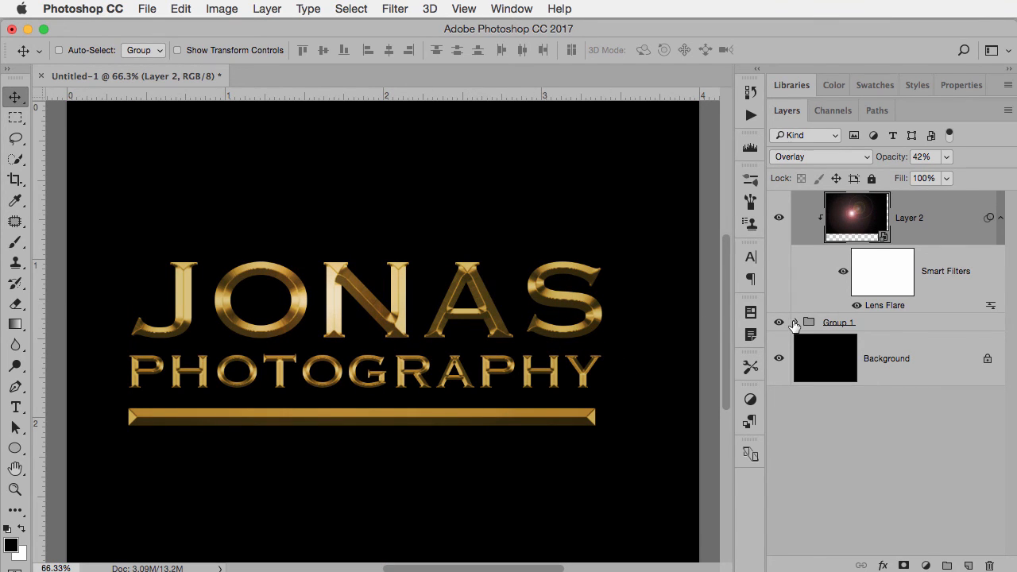
Expand Group 1 and start editing the JONAS text layer
{"action": "left_click", "coordinate": [797, 321]}
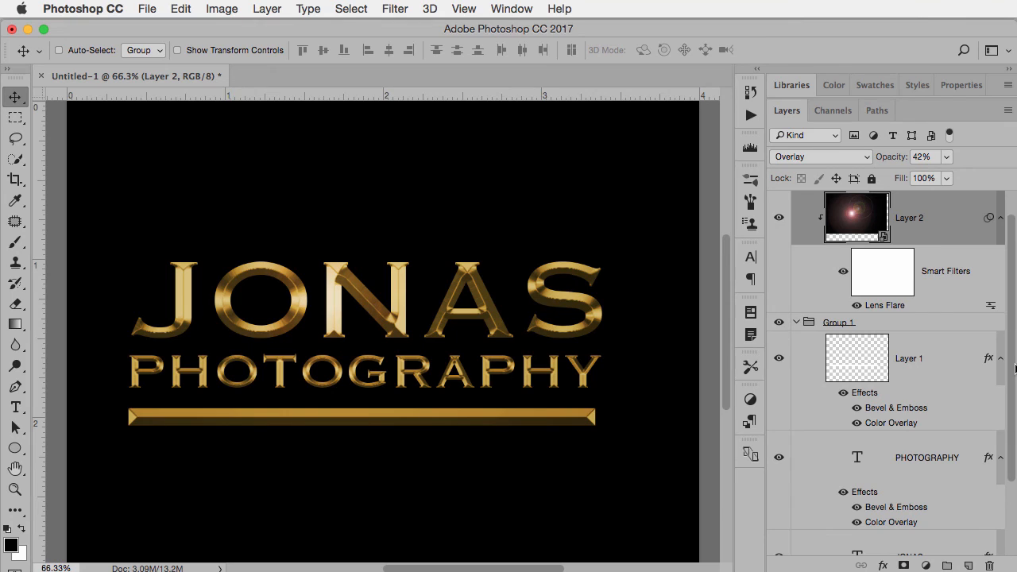
{"action": "scroll", "scroll_direction": "down", "scroll_amount": 3}
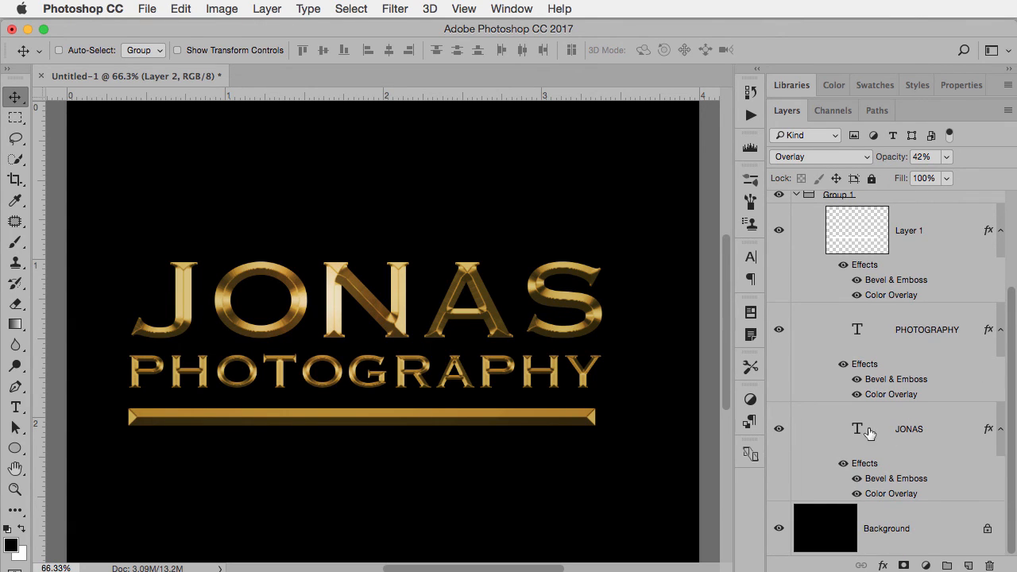
{"action": "double_click", "coordinate": [856, 429]}
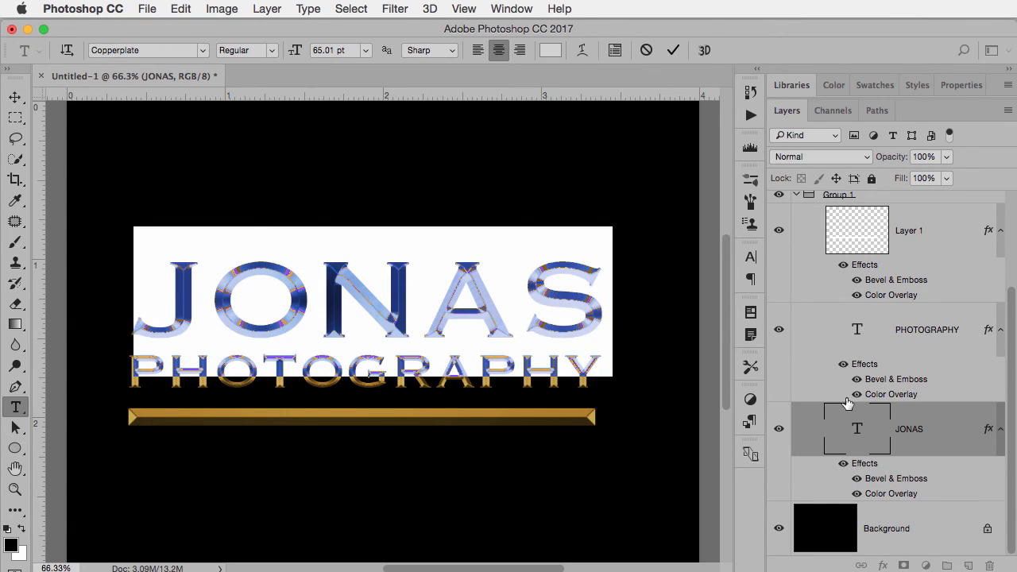